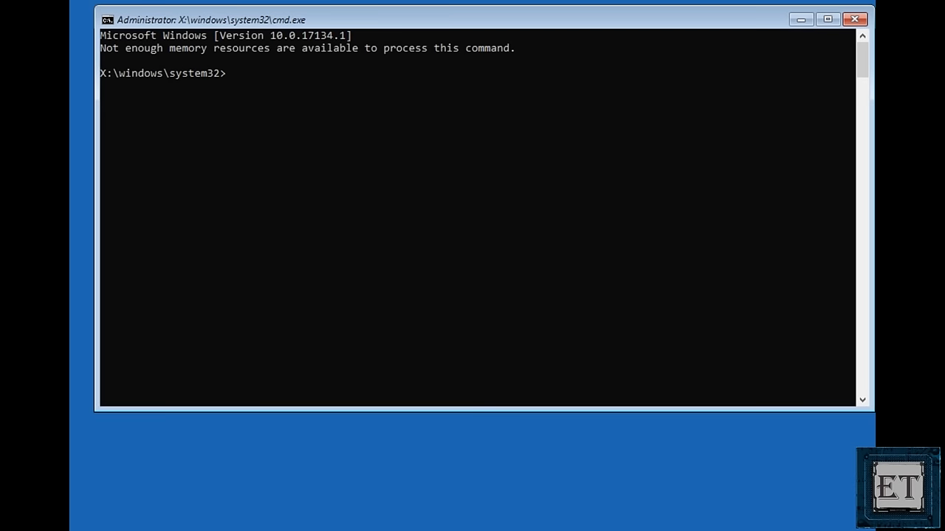
# Step: Run bootrec /fixboot from the X:\windows\system32 prompt to repair the boot files
pyautogui.write('boot')
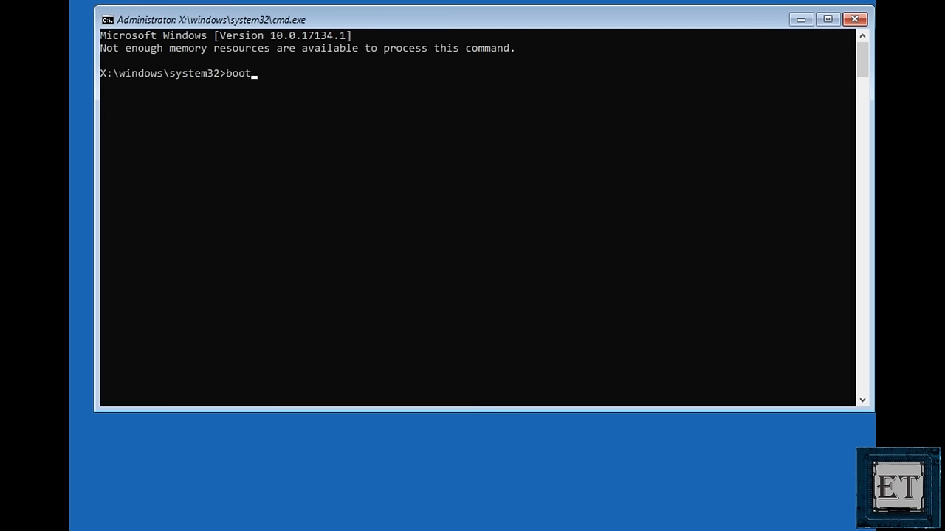
pyautogui.write('rec')
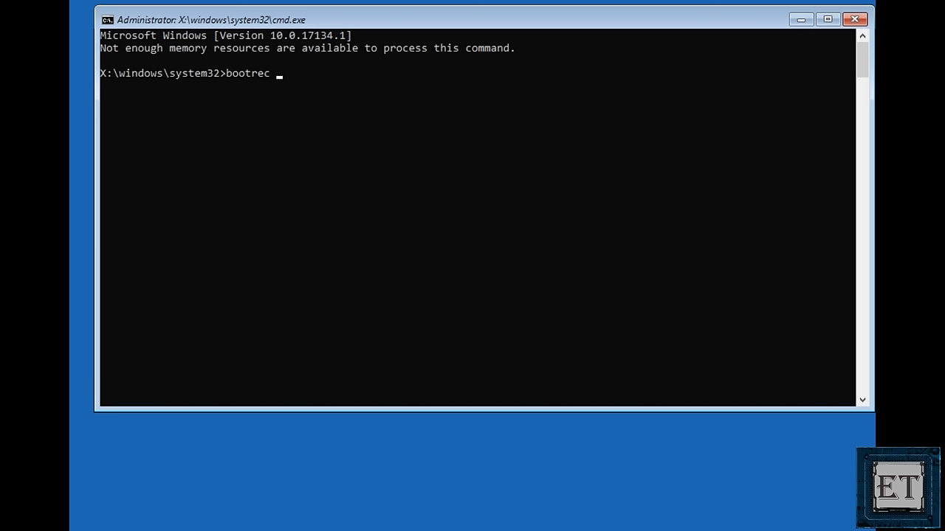
pyautogui.write('/f')
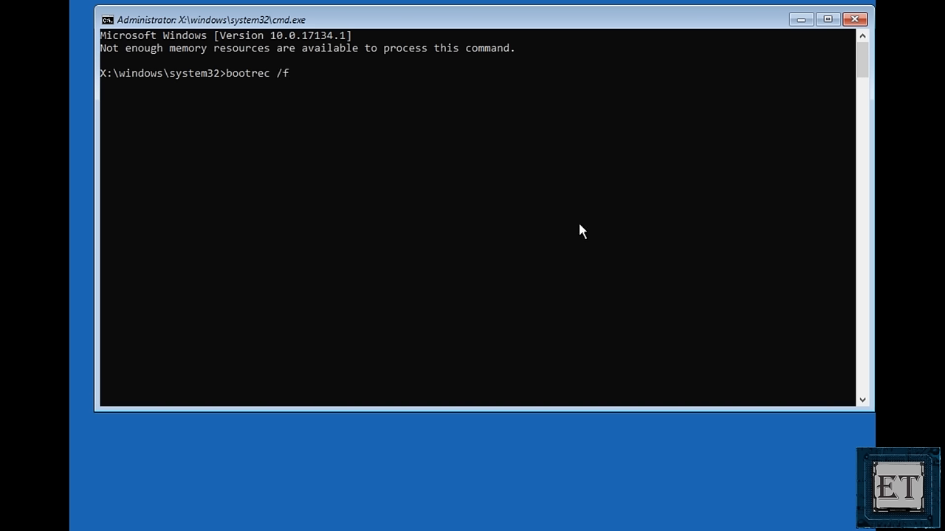
pyautogui.write('ixboot')
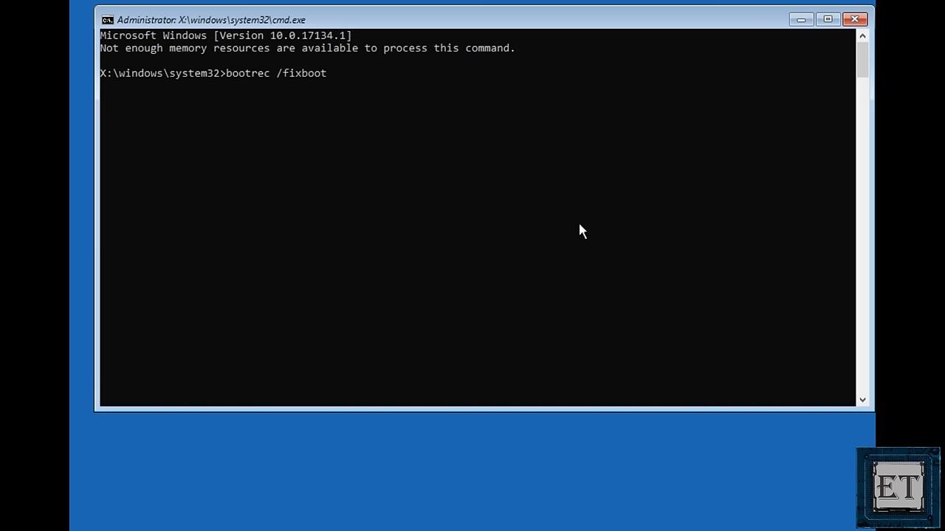
pyautogui.press('enter')
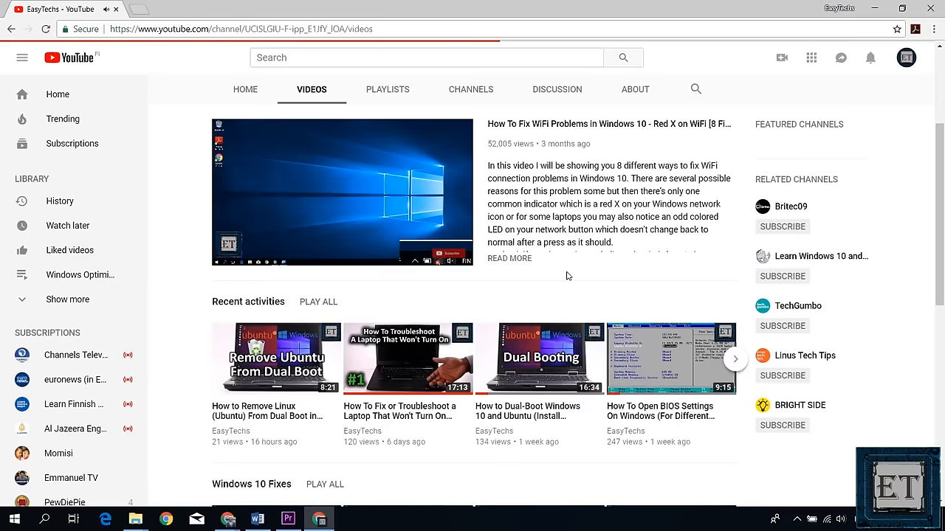
pyautogui.scroll(-3)
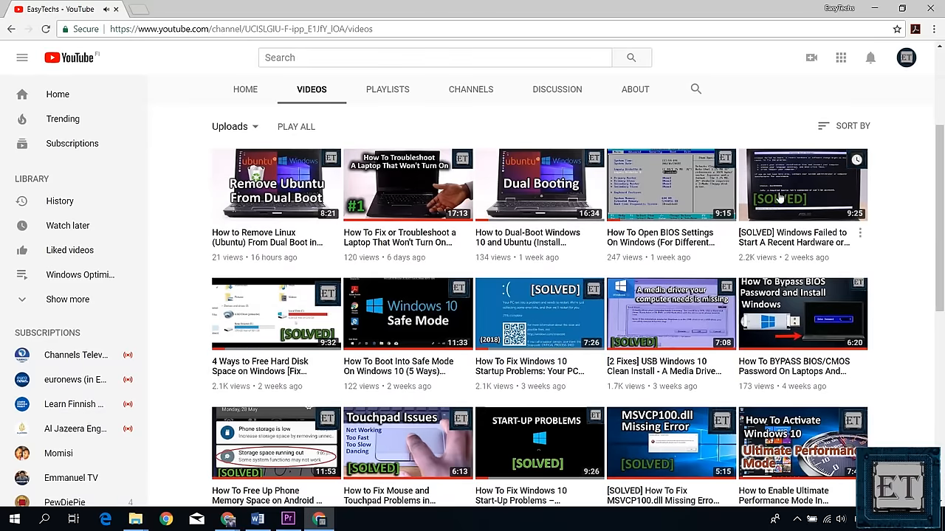
pyautogui.moveTo(789, 193)
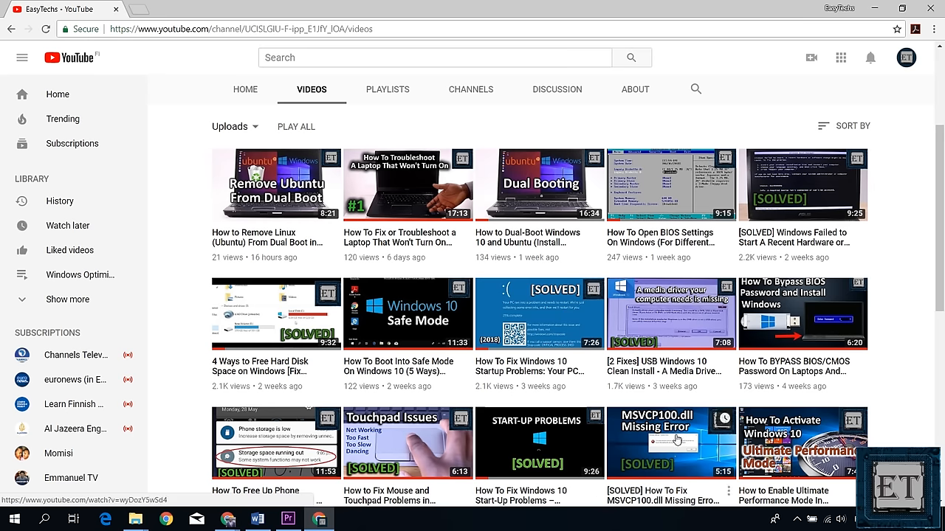
pyautogui.scroll(-3)
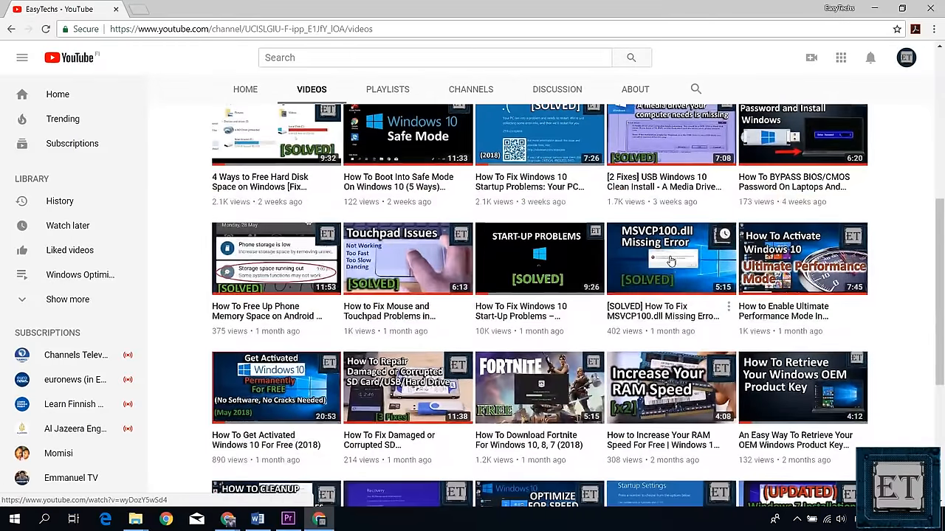
pyautogui.scroll(-3)
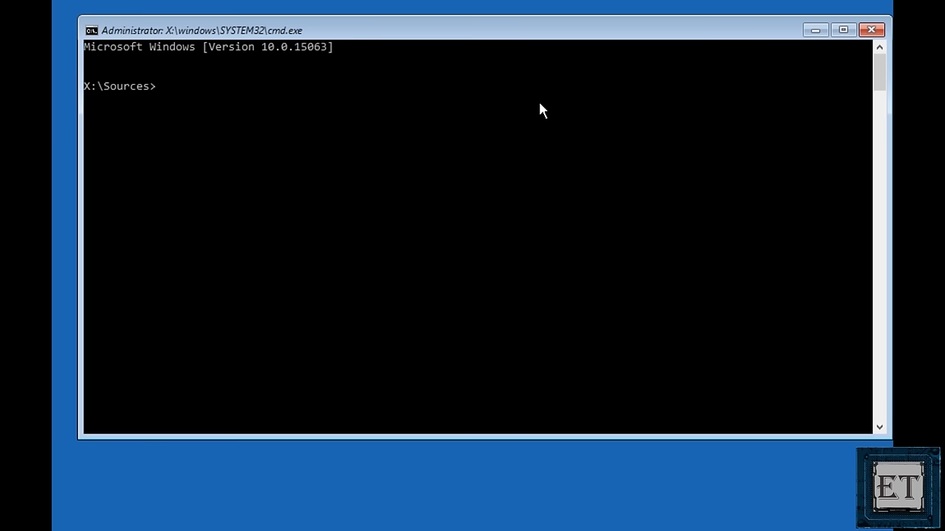
# Step: Start DiskPart and list the disks, showing the two disks present
pyautogui.write('diskpart')
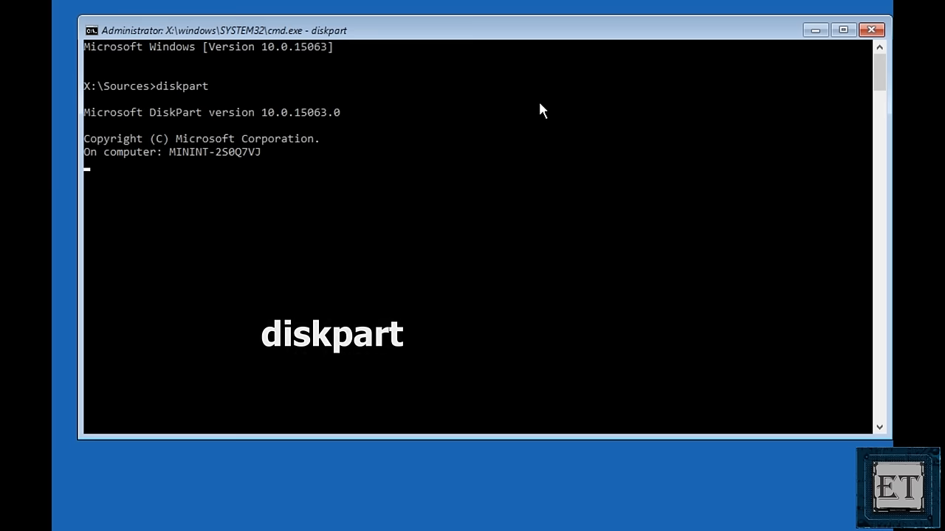
pyautogui.press('enter')
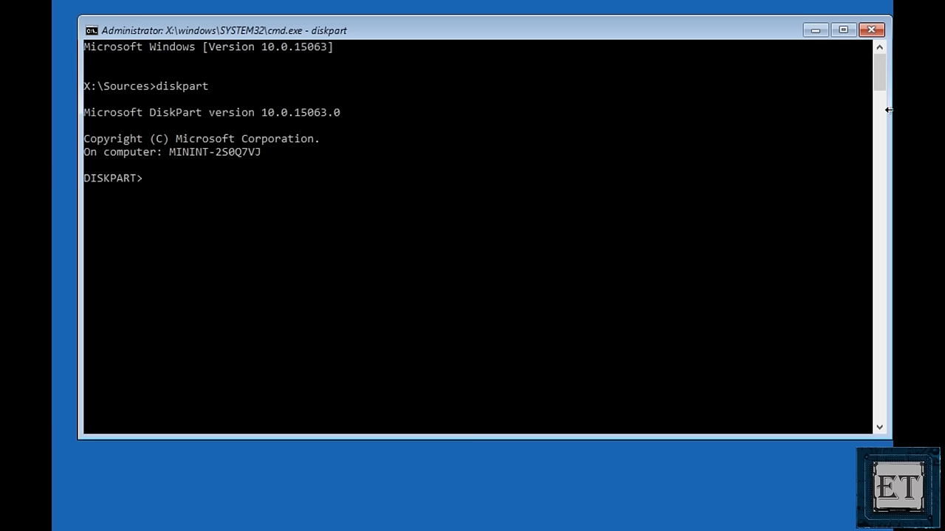
pyautogui.write('list')
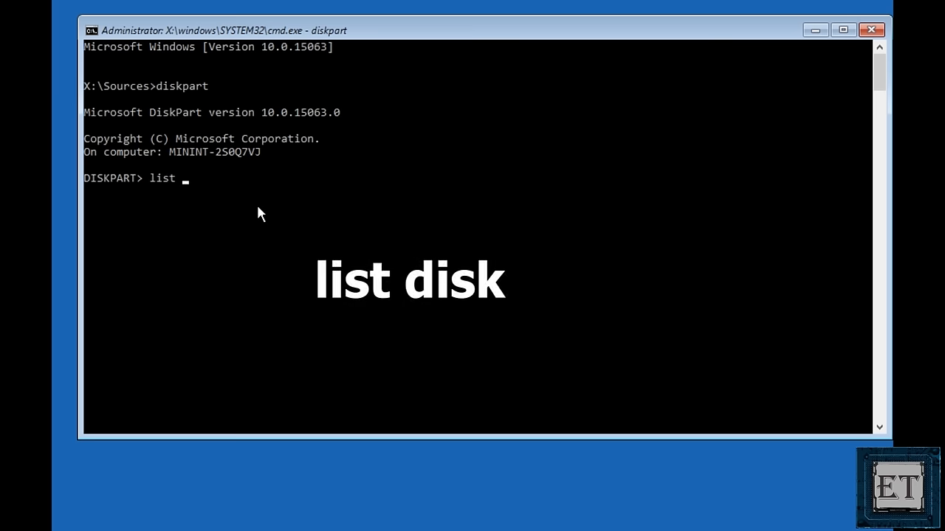
pyautogui.write('disk')
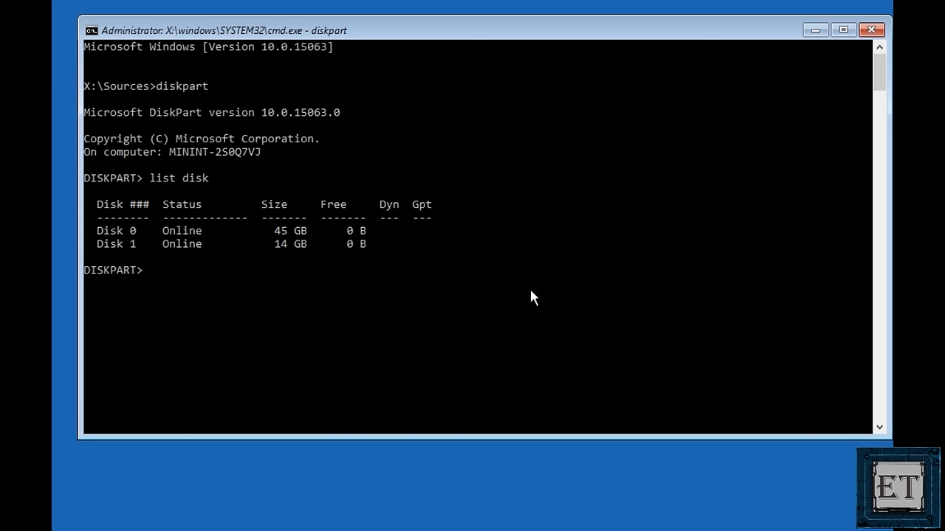
pyautogui.moveTo(474, 304)
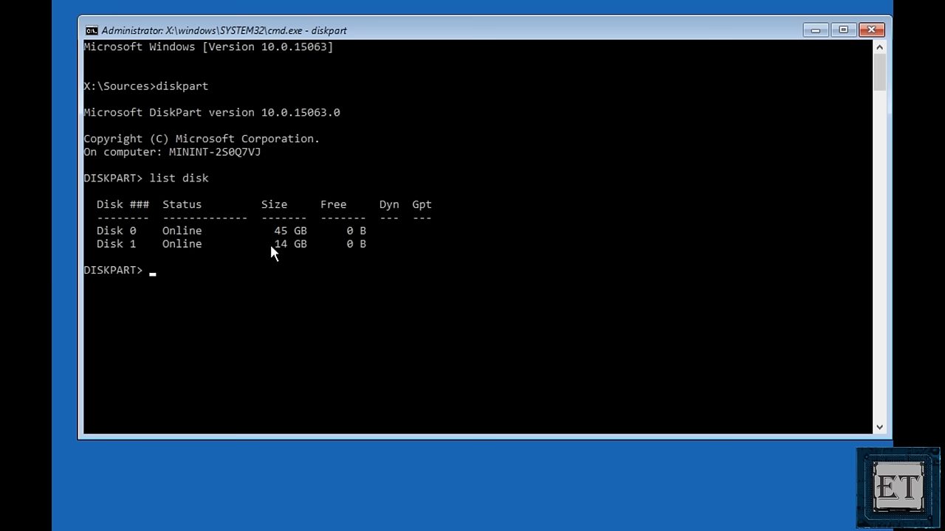
# Step: Select disk 0 and list its four volumes including C, D, E and F
pyautogui.write('select')
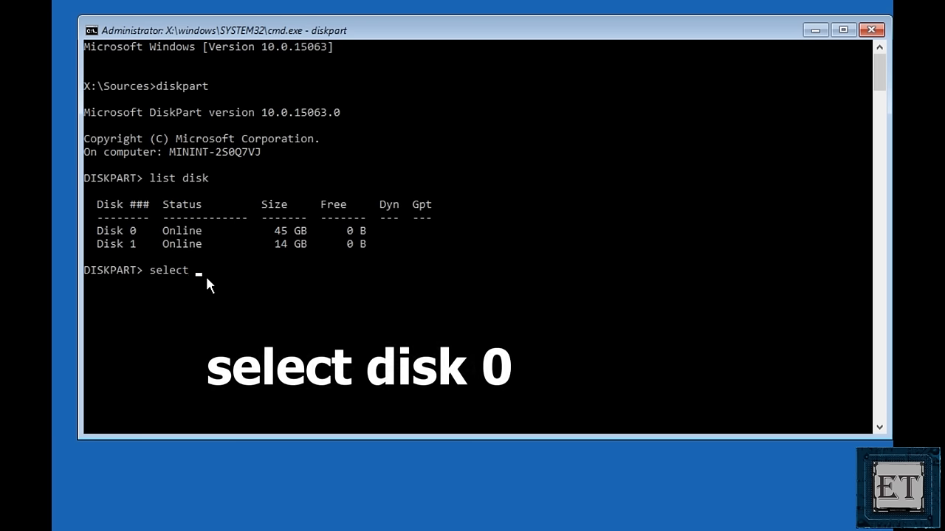
pyautogui.write('disk 0')
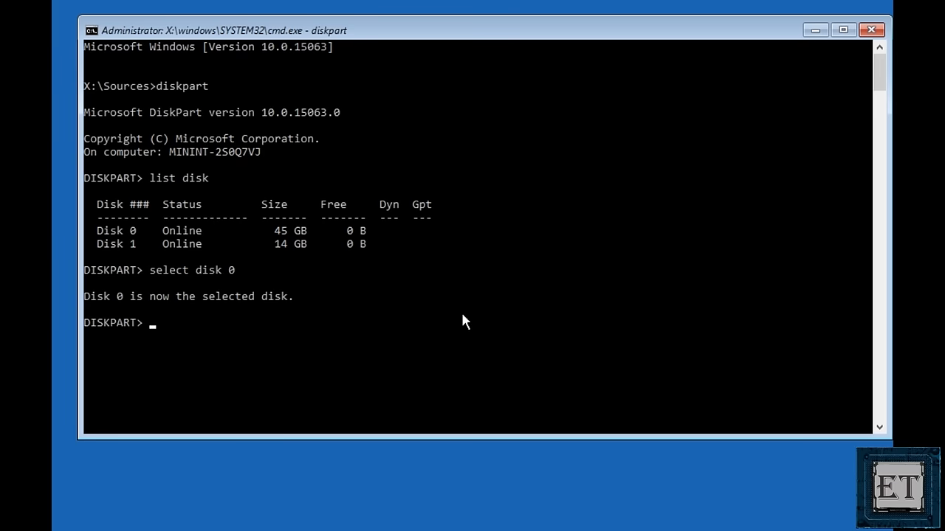
pyautogui.write('list')
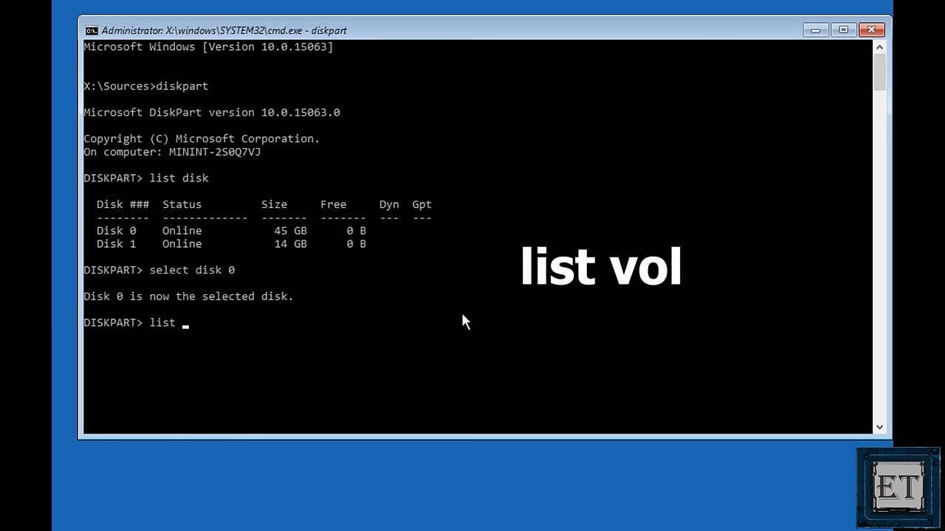
pyautogui.write('vol')
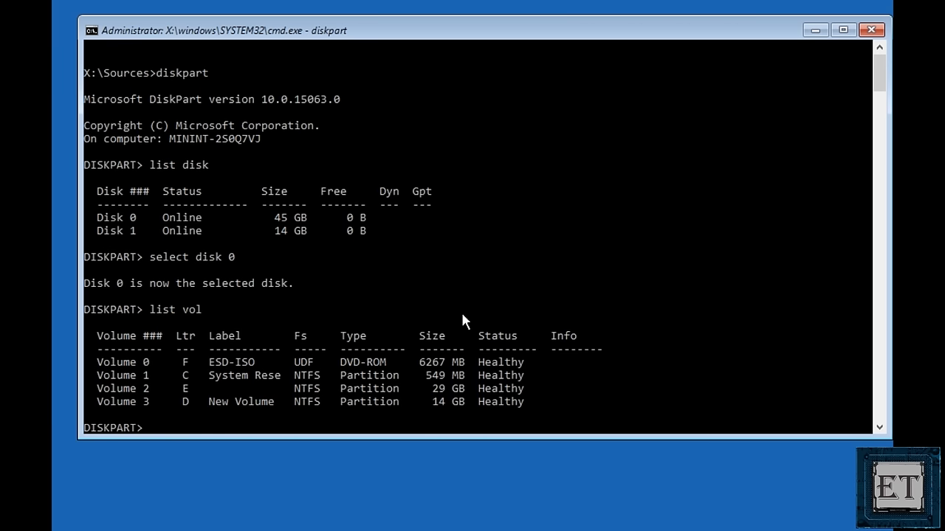
pyautogui.moveTo(831, 453)
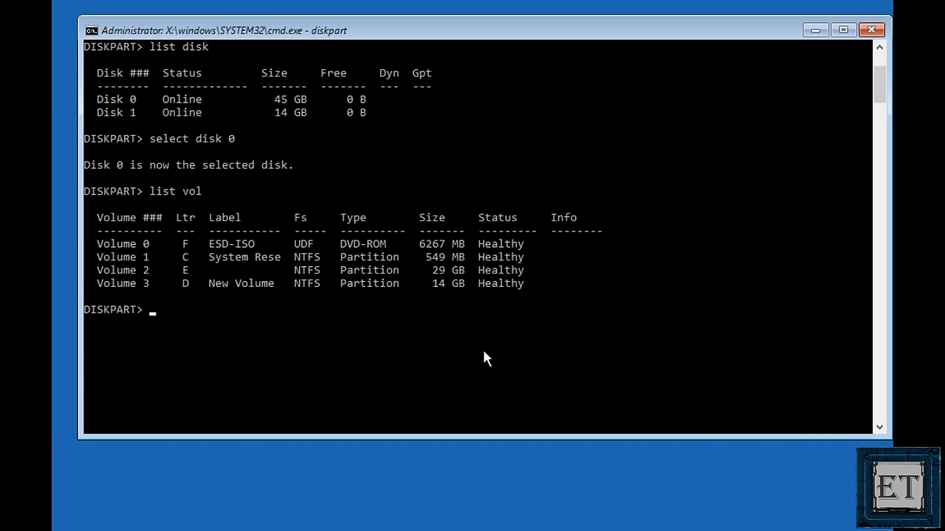
pyautogui.moveTo(180, 284)
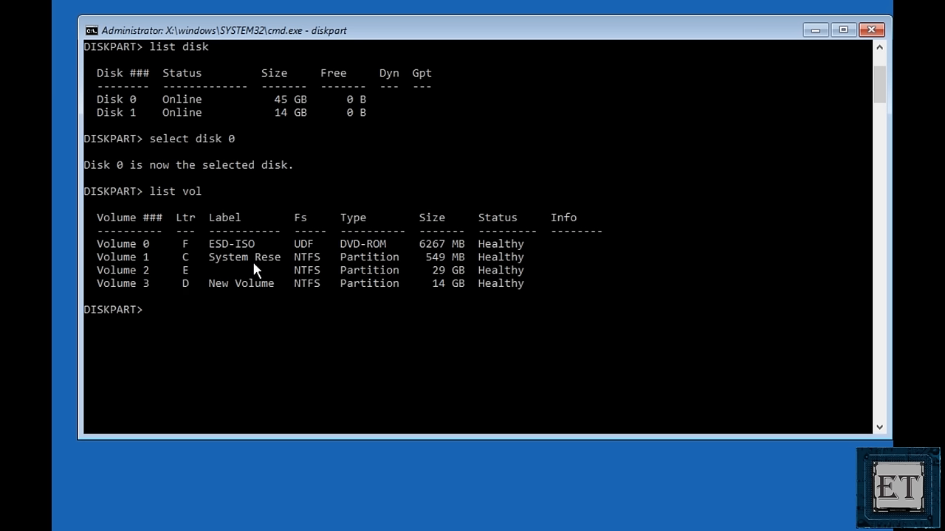
pyautogui.moveTo(249, 260)
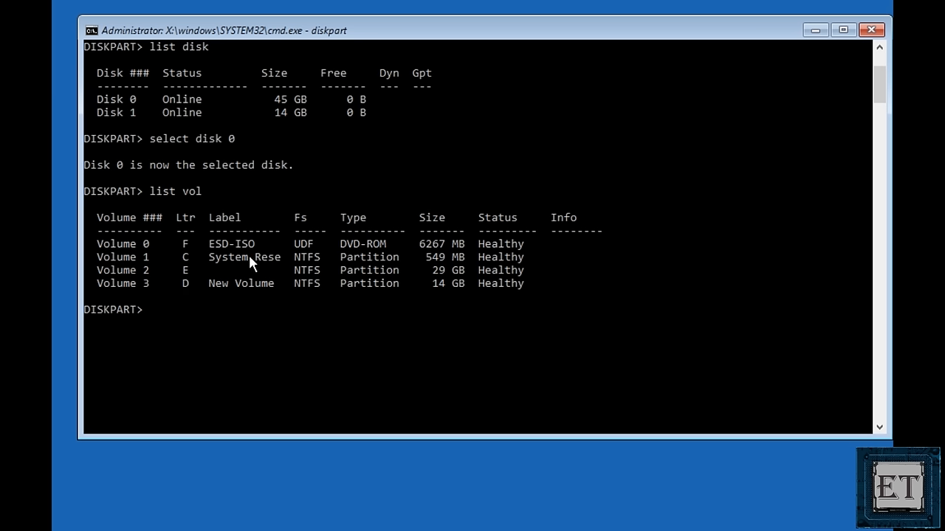
pyautogui.moveTo(267, 267)
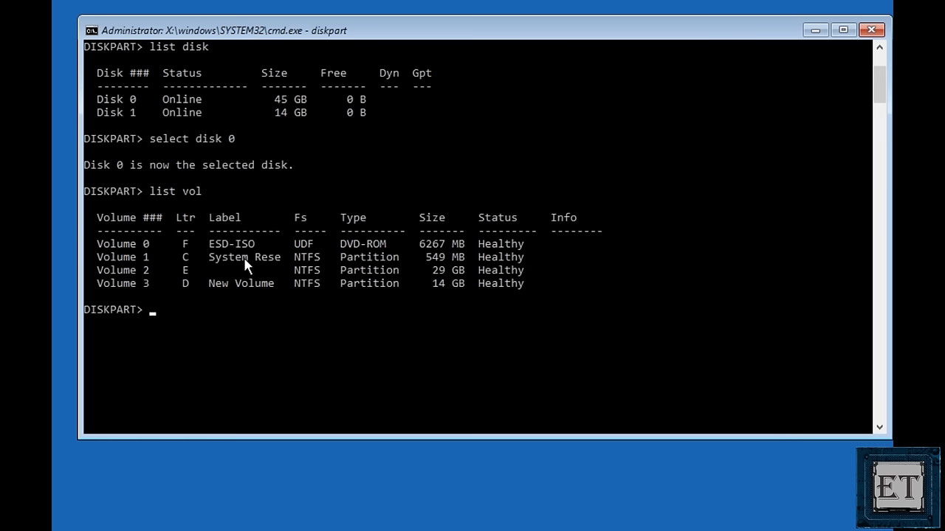
# Step: Select volume 1, the 549 MB system partition on disk 0
pyautogui.write('s')
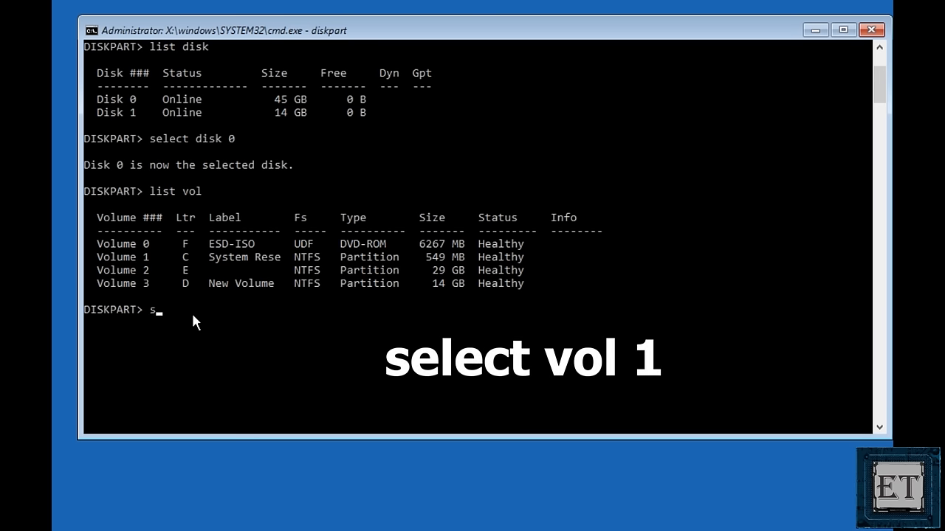
pyautogui.write('elect vol 1')
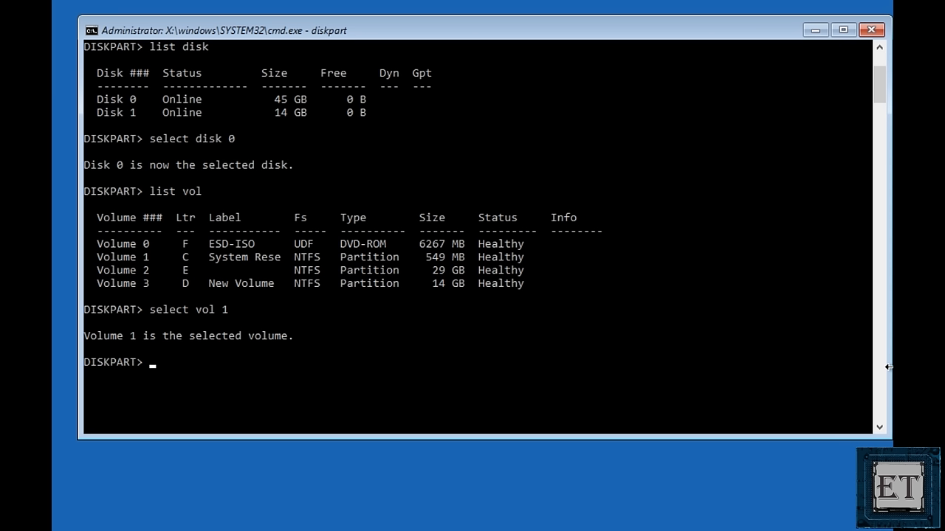
pyautogui.moveTo(415, 372)
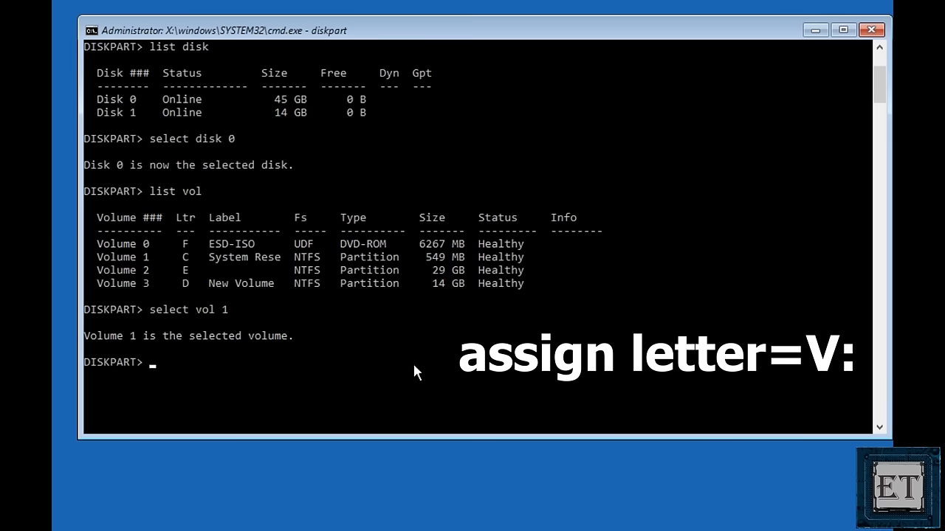
# Step: Assign drive letter V: to the selected volume and exit DiskPart
pyautogui.write('assign')
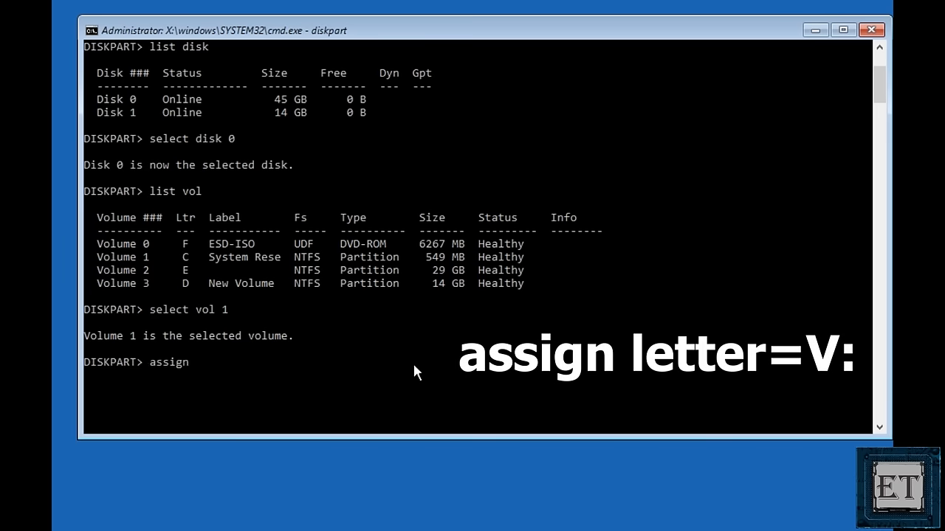
pyautogui.write('letter')
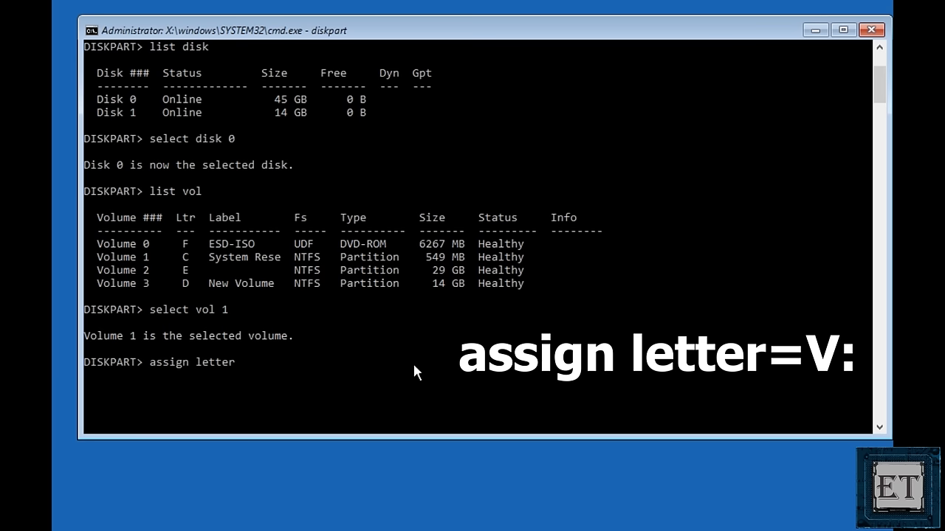
pyautogui.write('=')
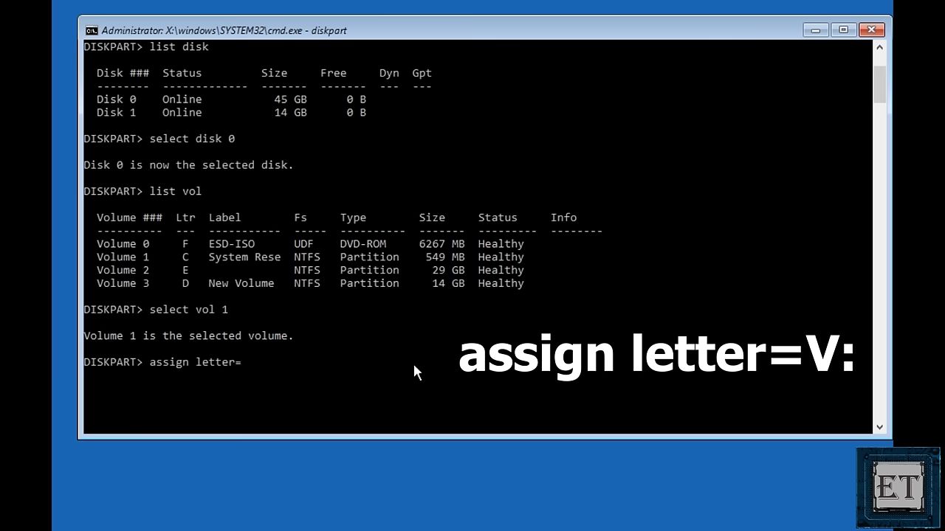
pyautogui.write('V:')
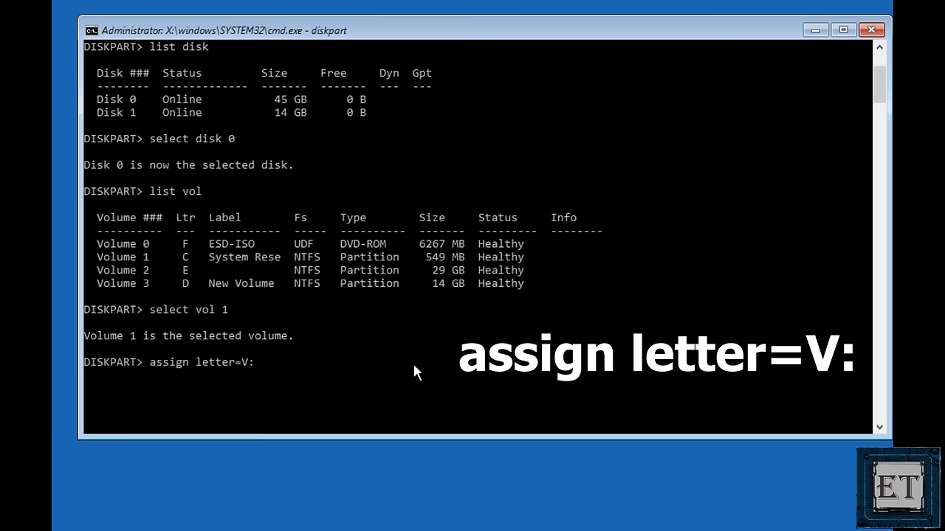
pyautogui.press('enter')
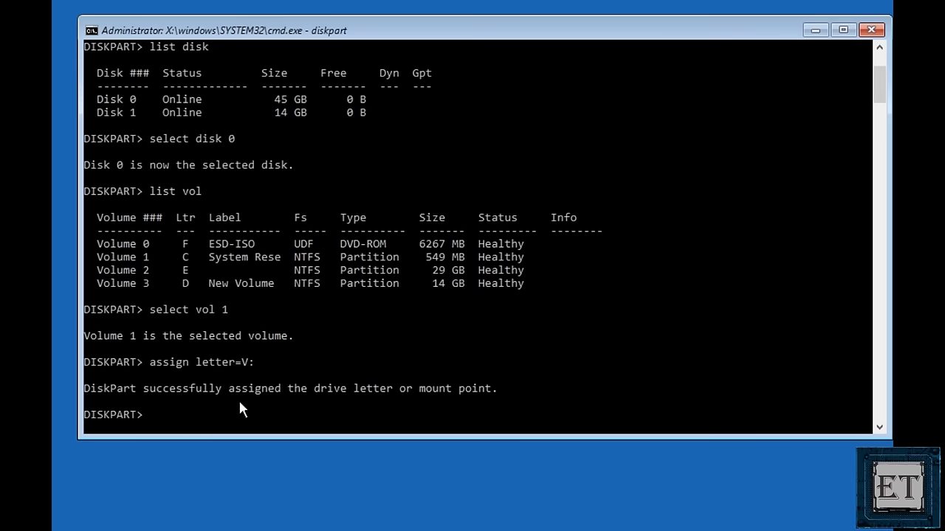
pyautogui.moveTo(458, 431)
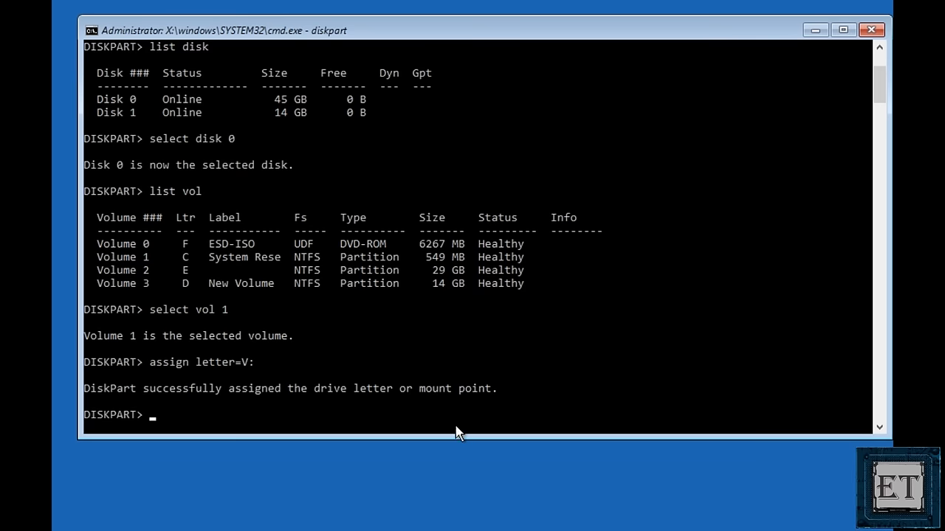
pyautogui.write('exit')
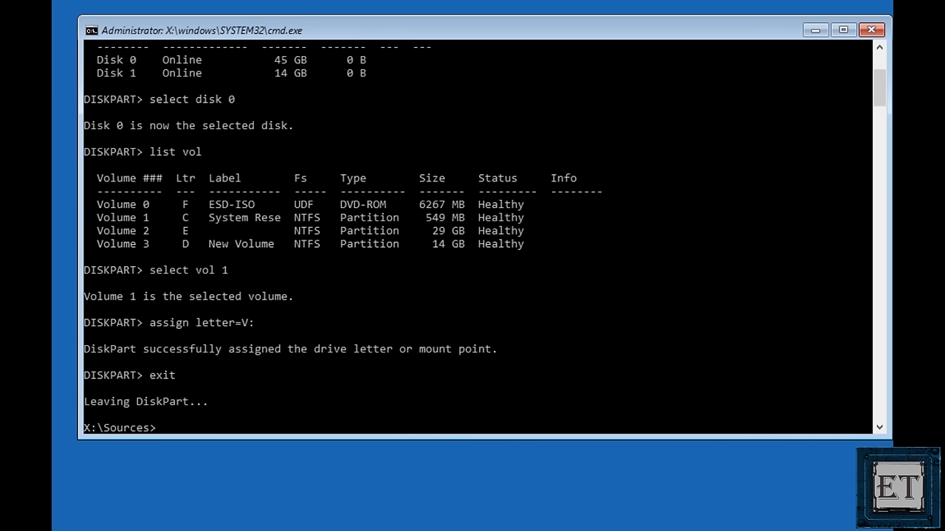
# Step: Switch to drive V: and create the \efi\microsoft\boot\ folder with md
pyautogui.write('V:')
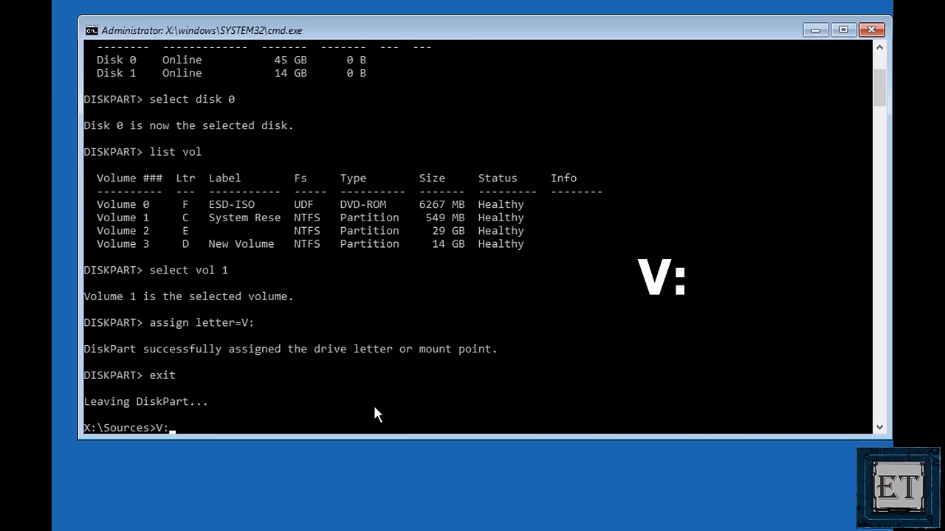
pyautogui.press('enter')
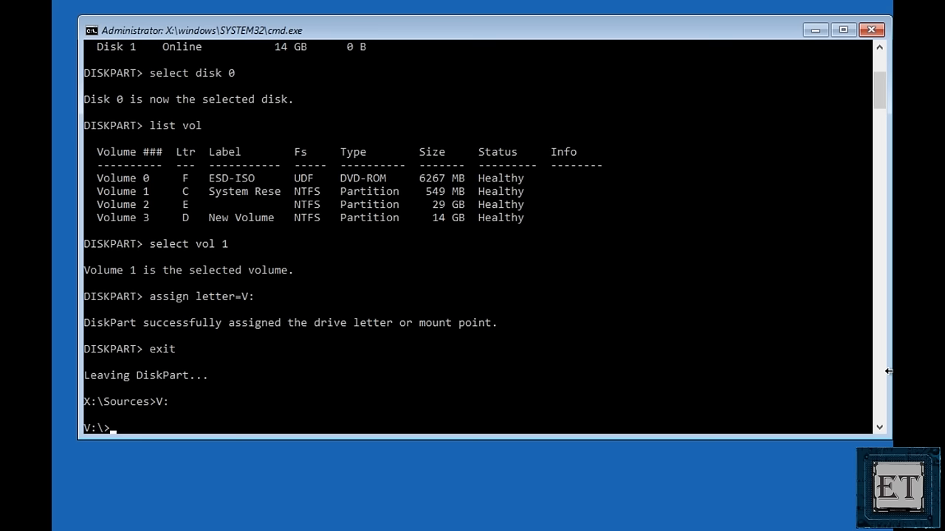
pyautogui.write('md')
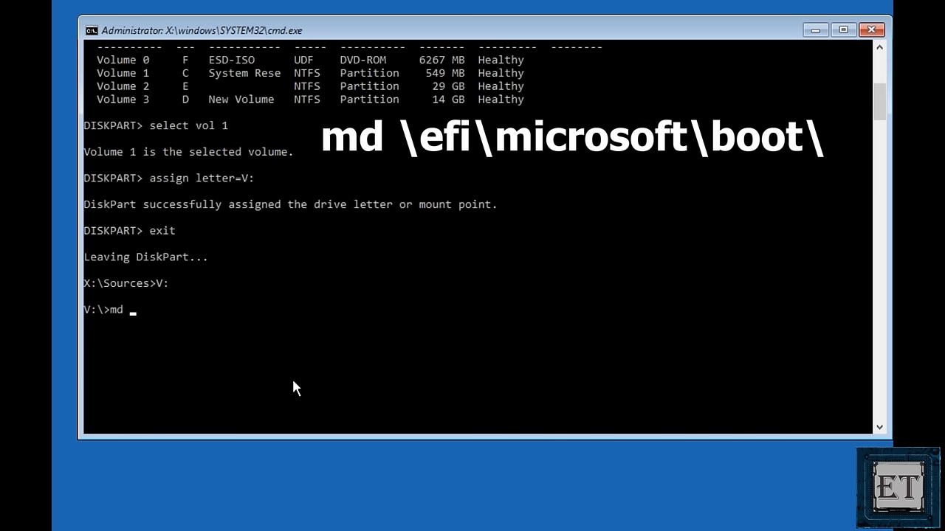
pyautogui.write('\\')
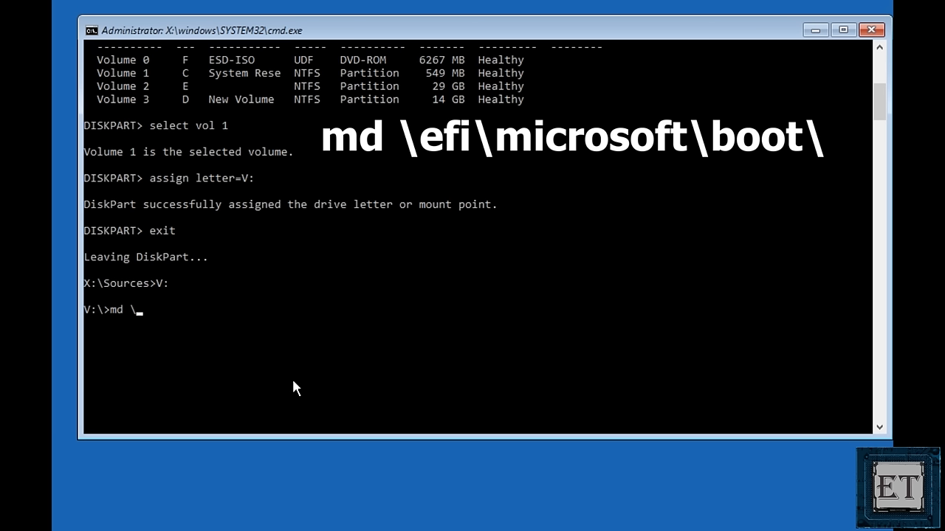
pyautogui.write('efi\\microsoft\\b')
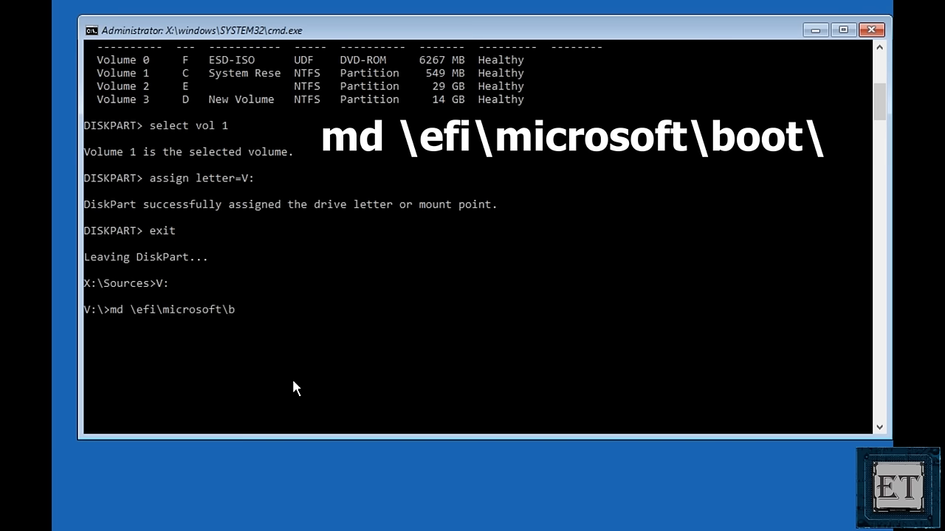
pyautogui.write('oot\\')
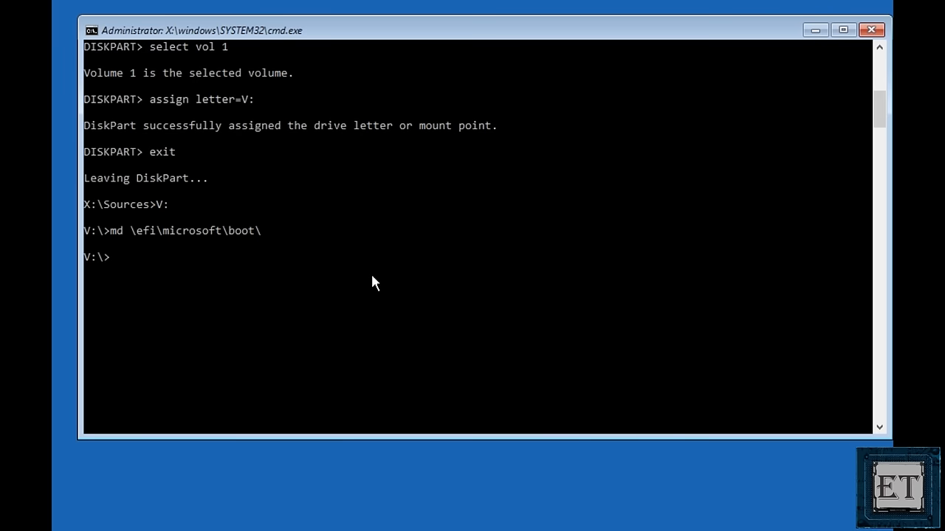
# Step: Change directory with cd /d to V:\efi\microsoft\boot\
pyautogui.write('cd /d V:\\efi\\microsoft\\boot\\')
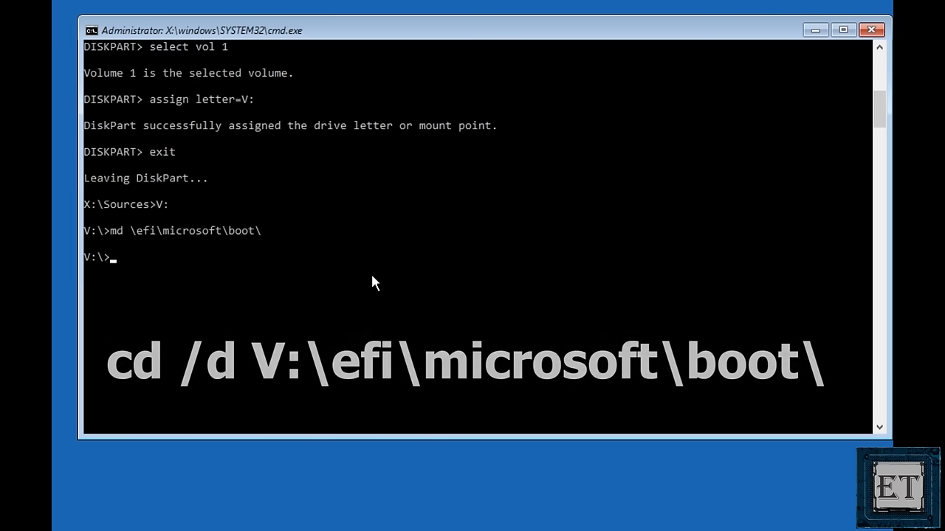
pyautogui.write('cd')
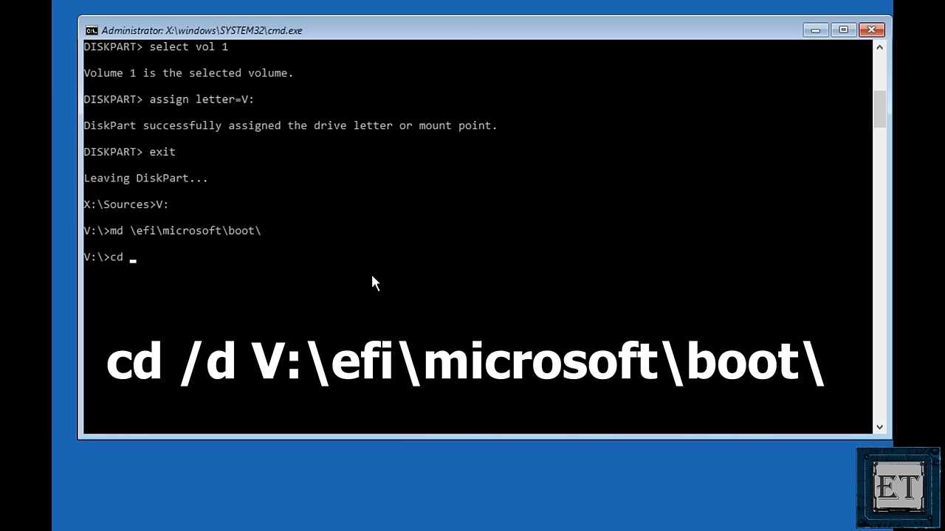
pyautogui.write('/')
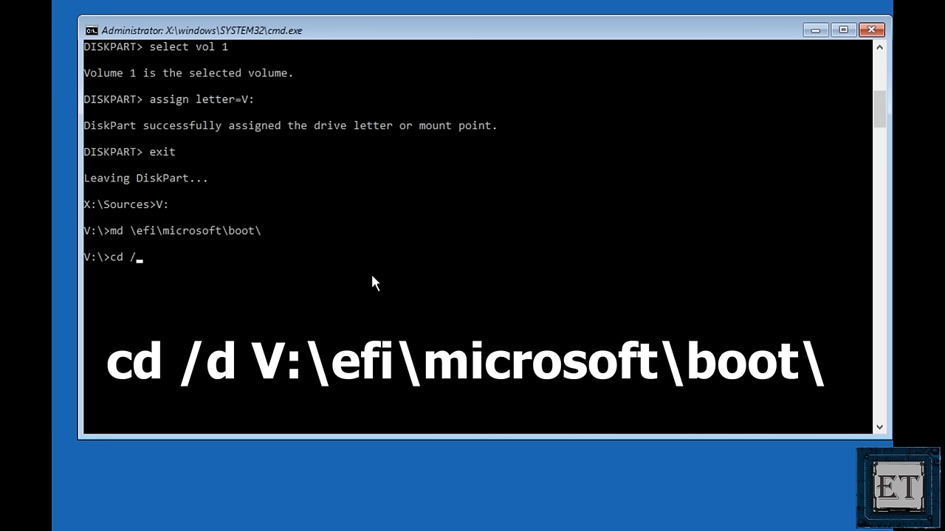
pyautogui.write('d')
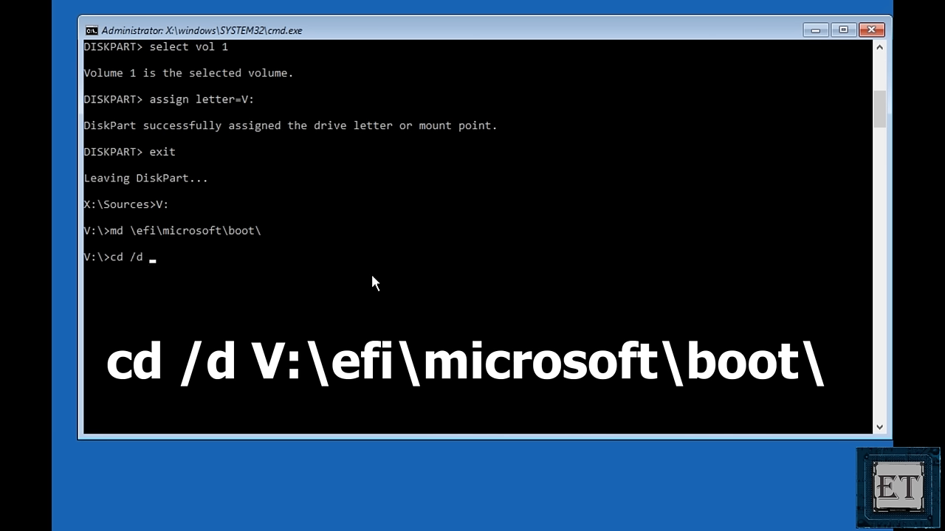
pyautogui.write('V:')
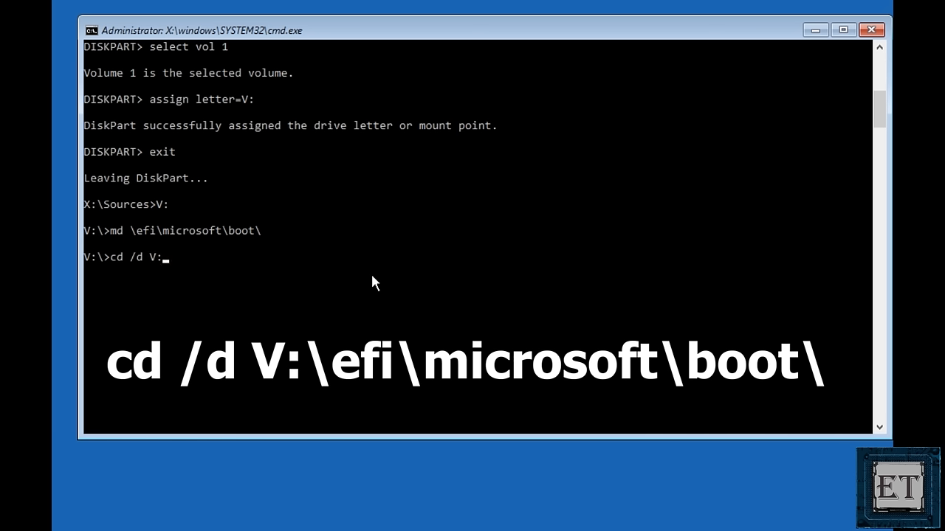
pyautogui.write('\\ef')
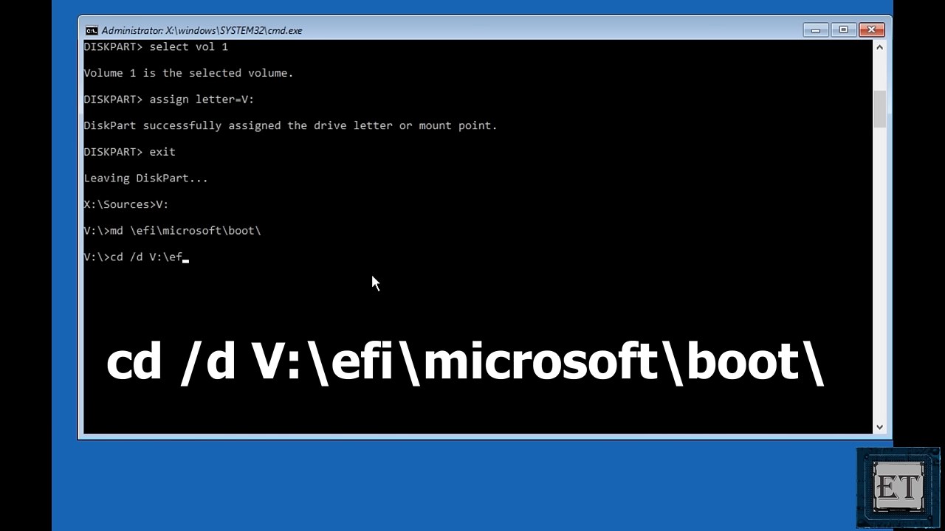
pyautogui.write('i\\')
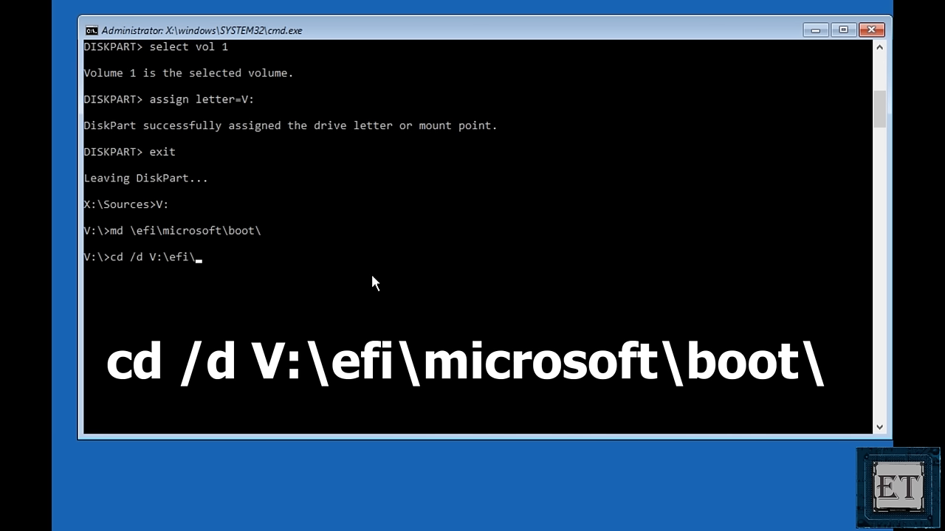
pyautogui.write('microsoft\\boot')
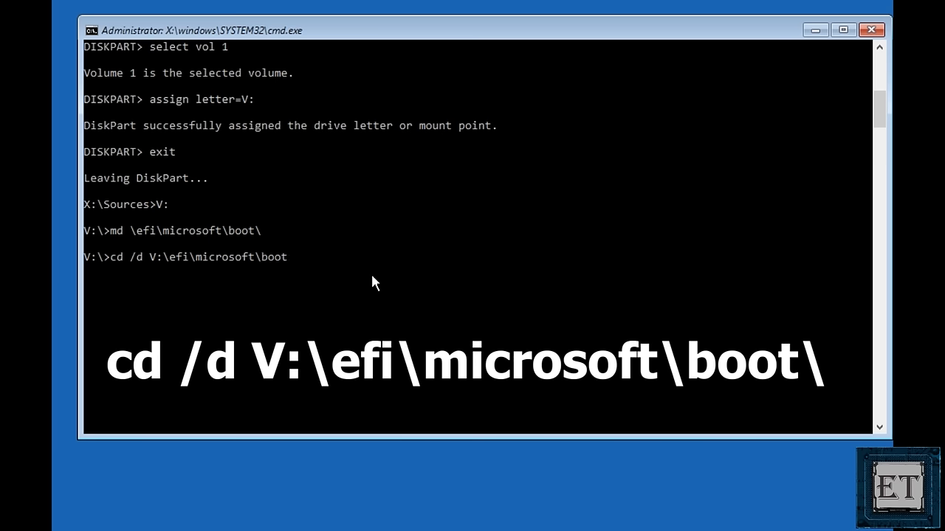
pyautogui.press('enter')
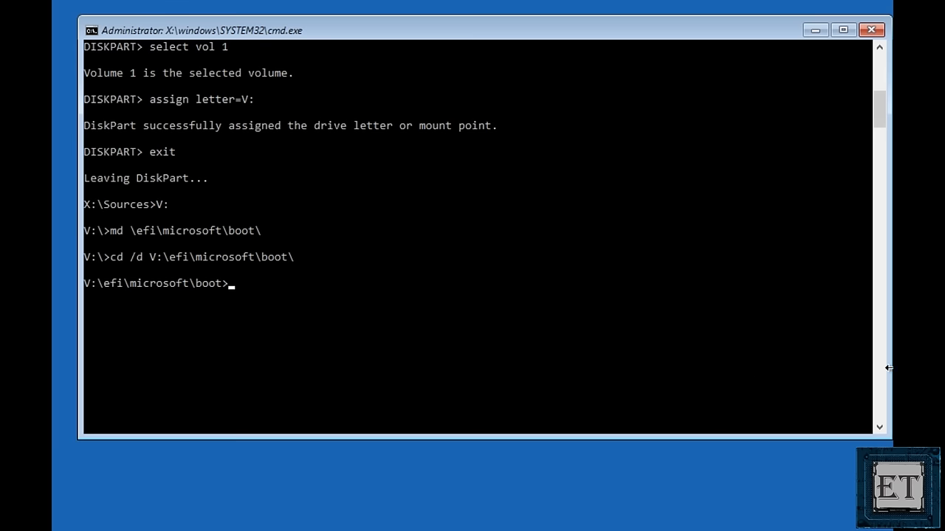
# Step: Run bootrec /fixboot from V:\efi\microsoft\boot\, completing successfully
pyautogui.write('b')
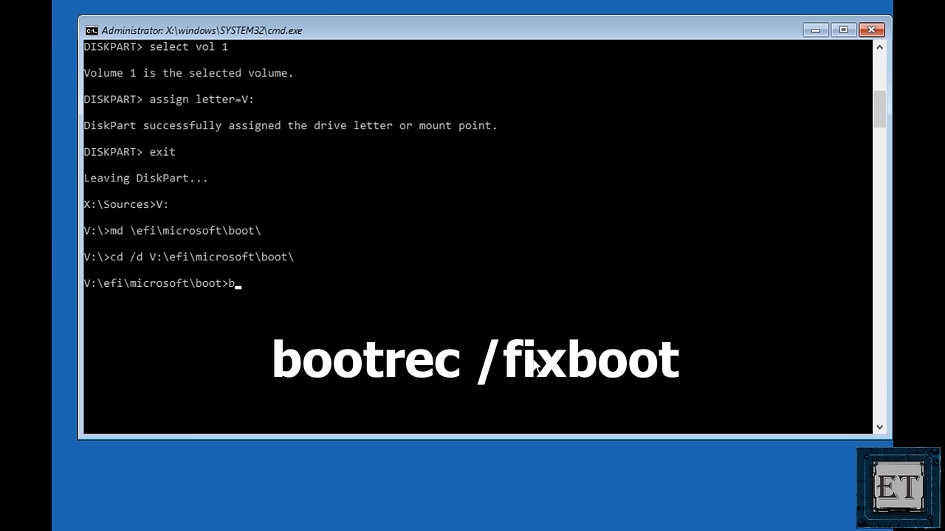
pyautogui.write('ootrec')
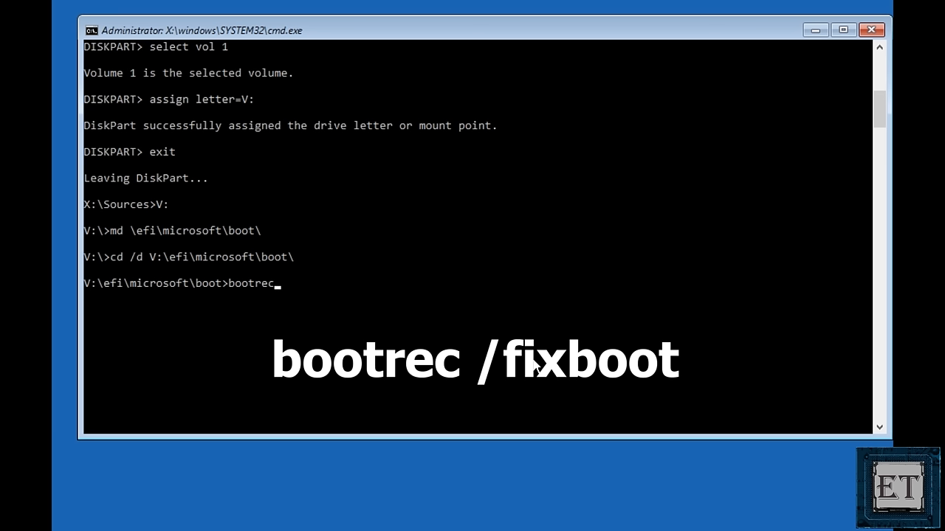
pyautogui.write('/')
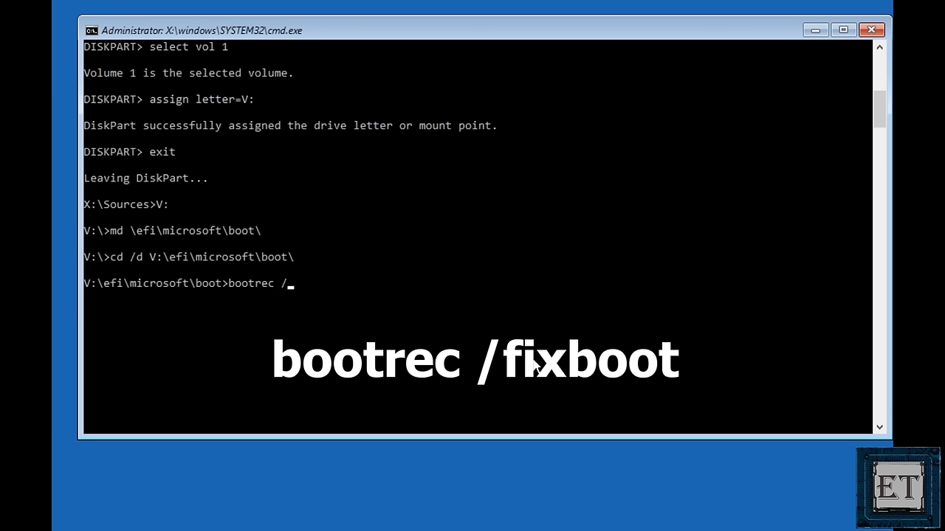
pyautogui.write('fixboot')
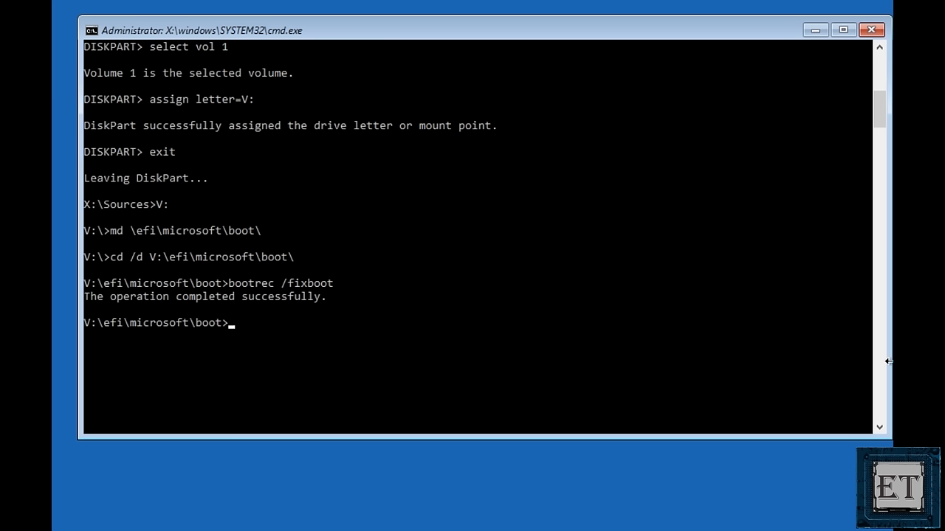
pyautogui.moveTo(431, 362)
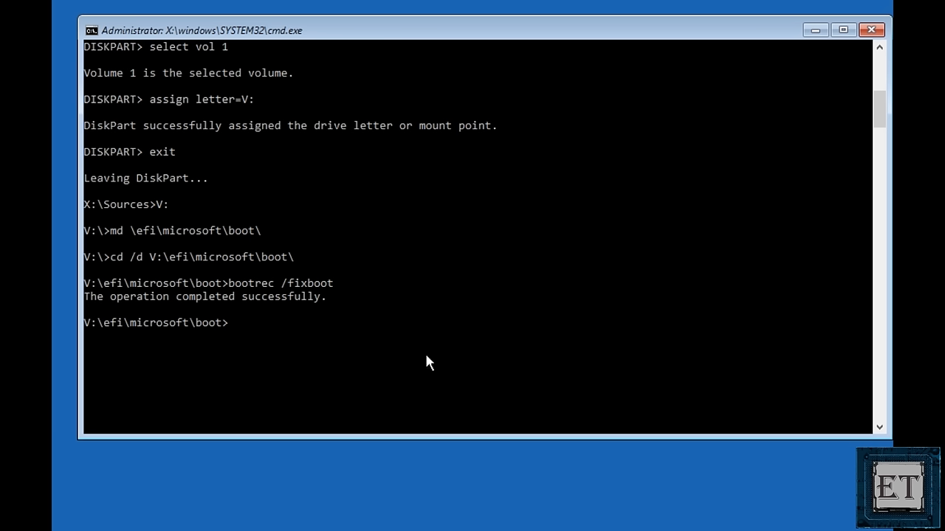
# Step: Run bcdboot c:\windows /l en-us /s V: /f all to rebuild the EFI boot files
pyautogui.write('bcdboot')
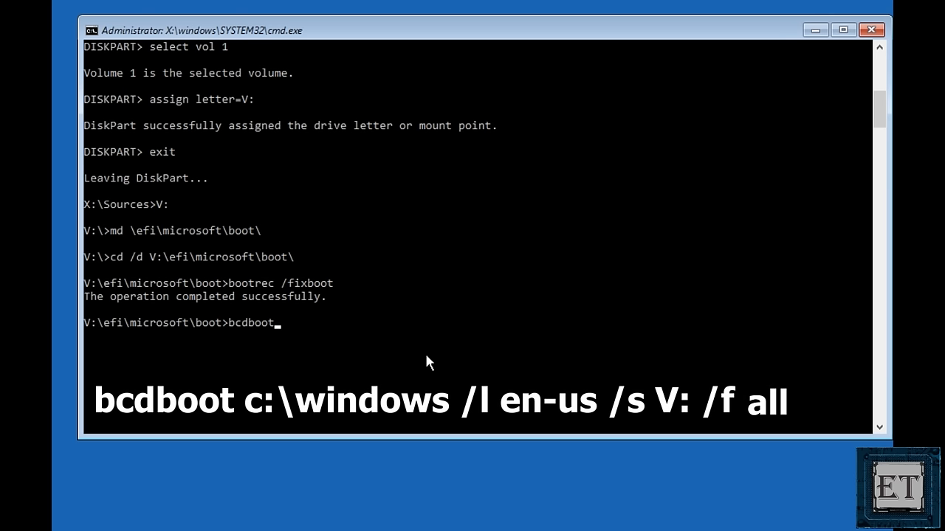
pyautogui.write('c')
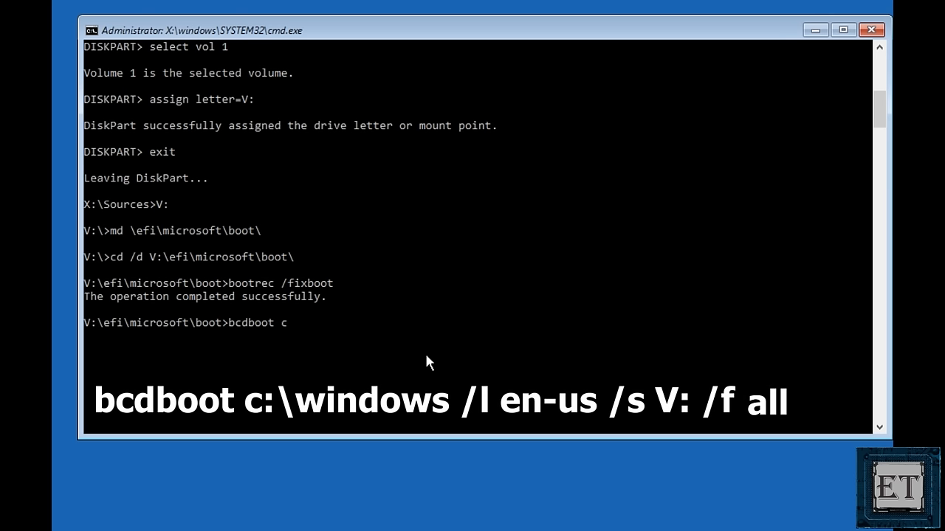
pyautogui.write(':')
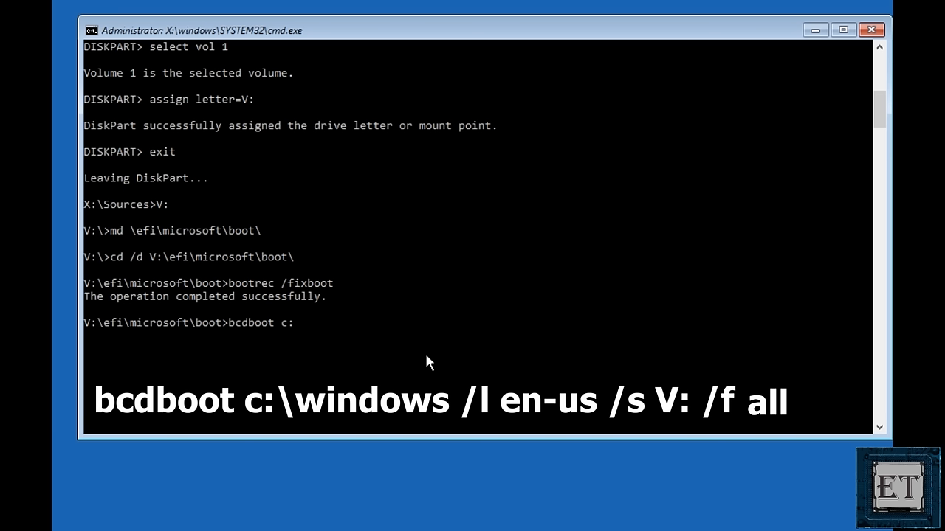
pyautogui.write('\\')
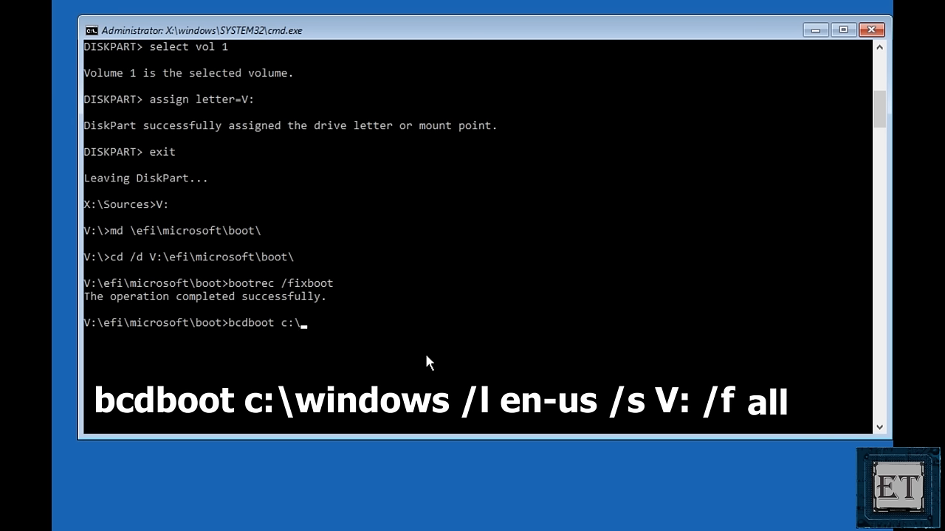
pyautogui.write('window')
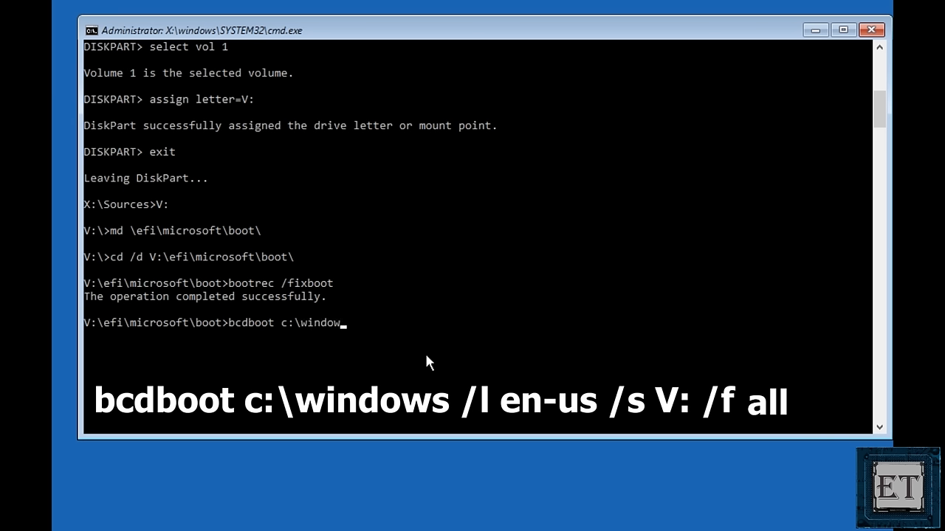
pyautogui.write('s')
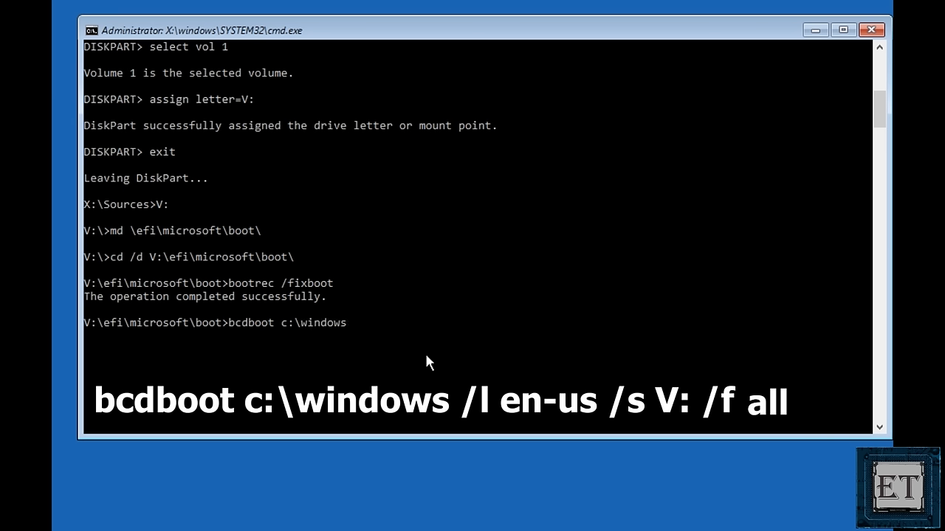
pyautogui.write('/l')
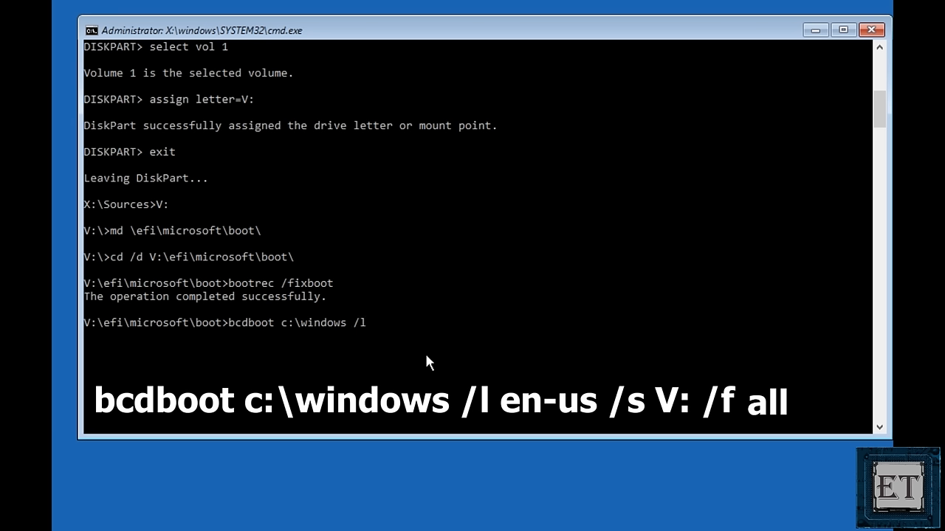
pyautogui.write('en')
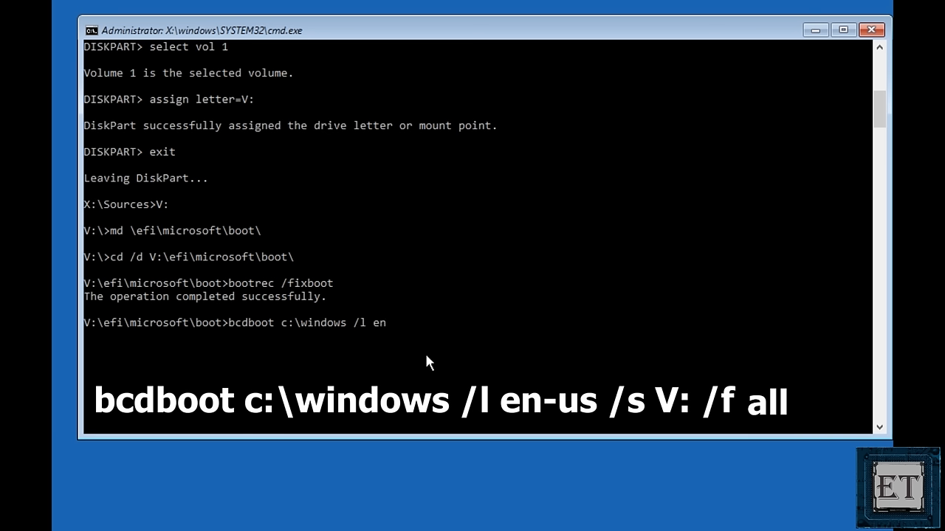
pyautogui.write('-')
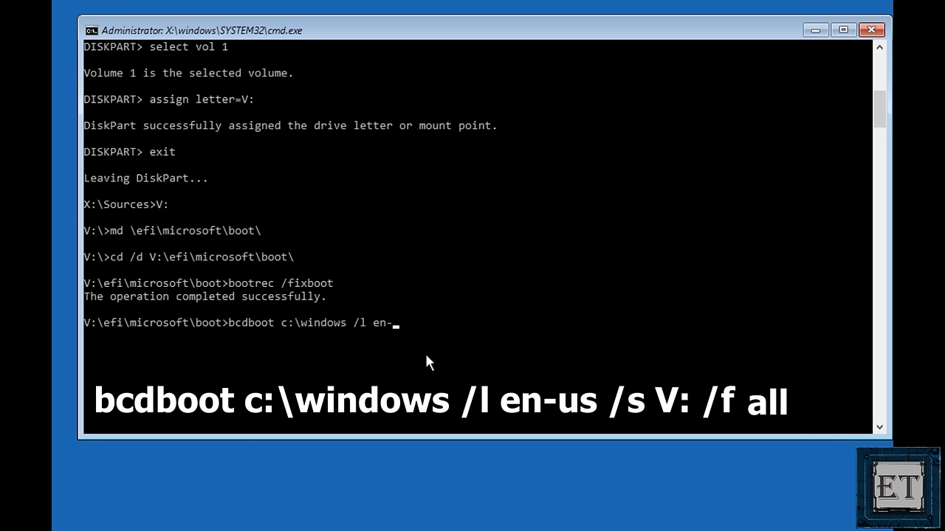
pyautogui.write('us /s')
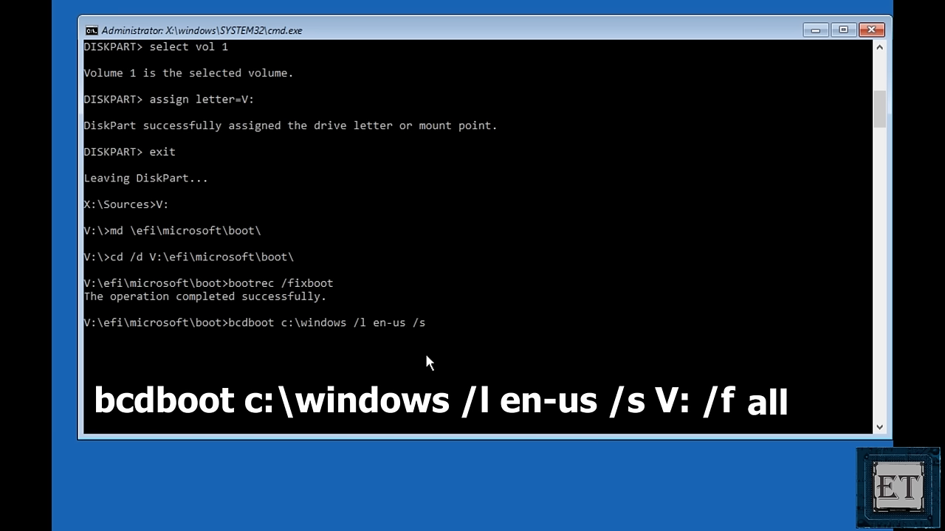
pyautogui.write('V:')
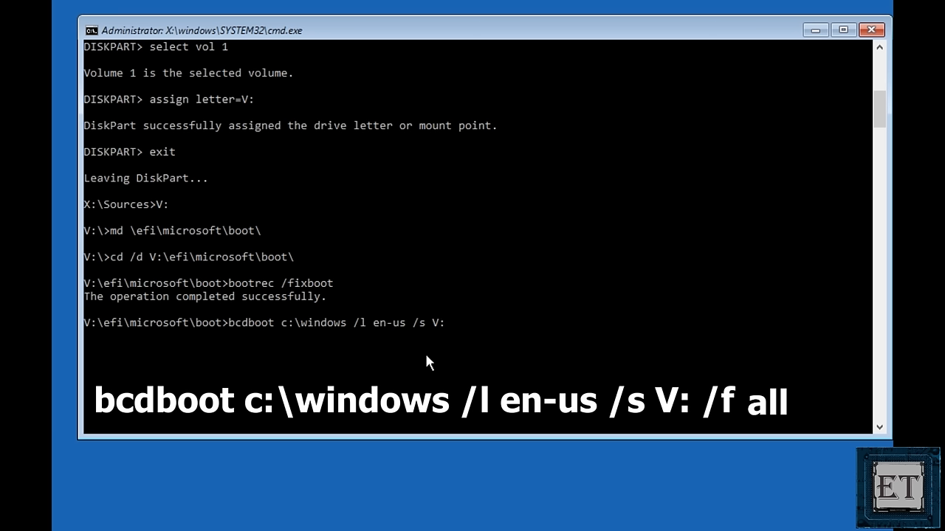
pyautogui.write('/f all')
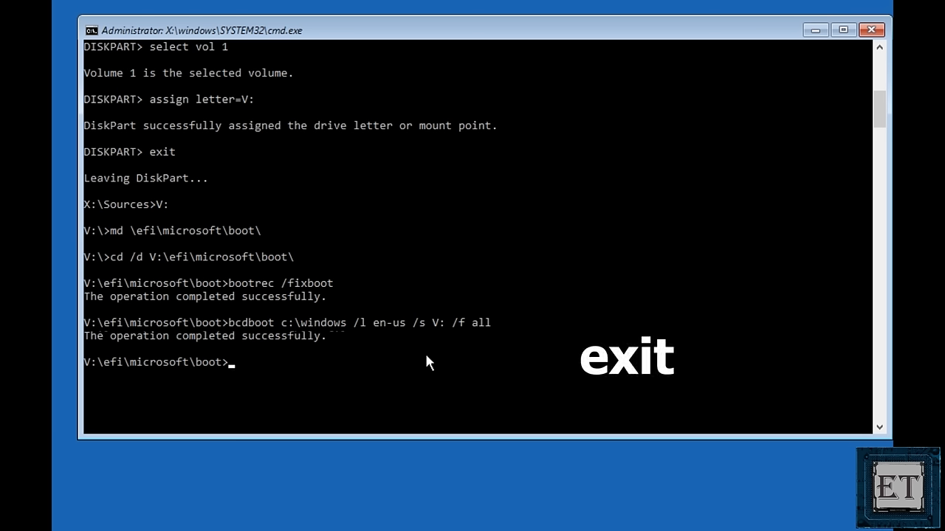
# Step: Exit the Command Prompt back to the Choose an option recovery screen
pyautogui.write('exit')
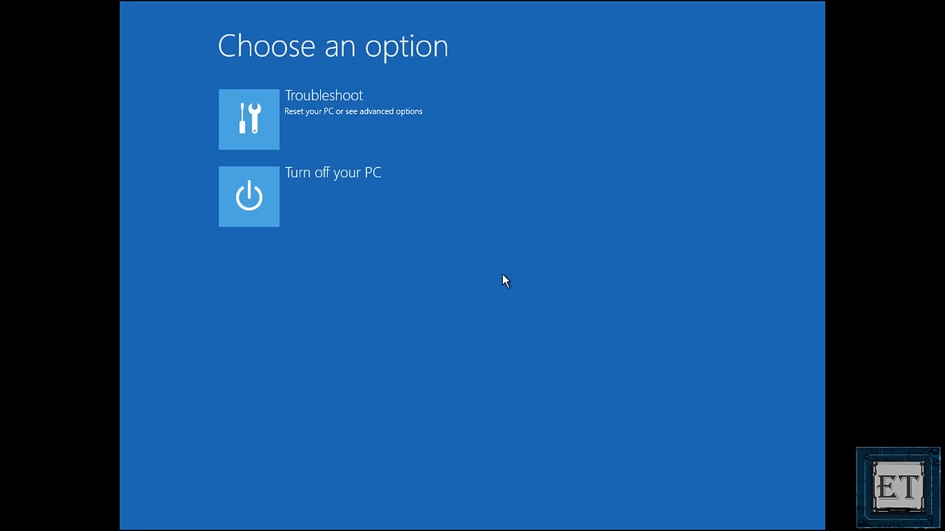
pyautogui.moveTo(381, 147)
pyautogui.write('boo')
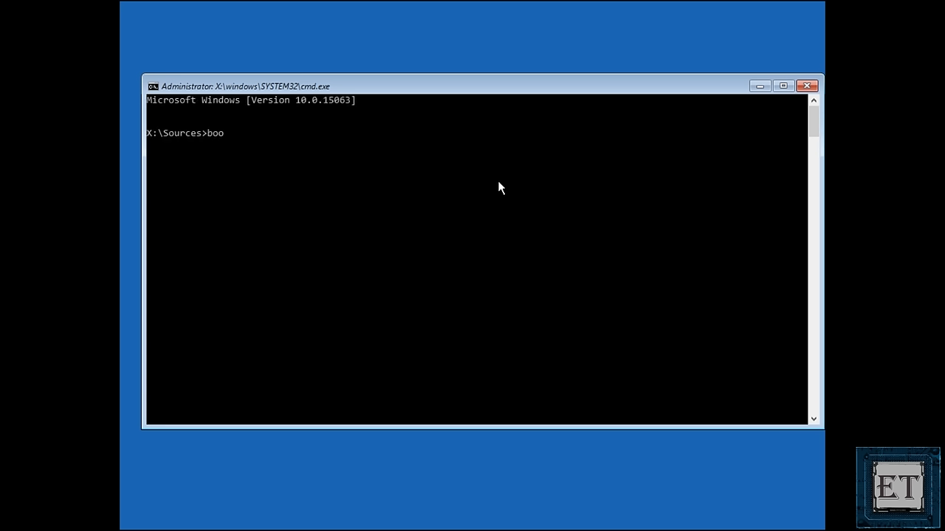
# Step: Run bootrec /fixboot again in the fresh recovery Command Prompt
pyautogui.write('trec')
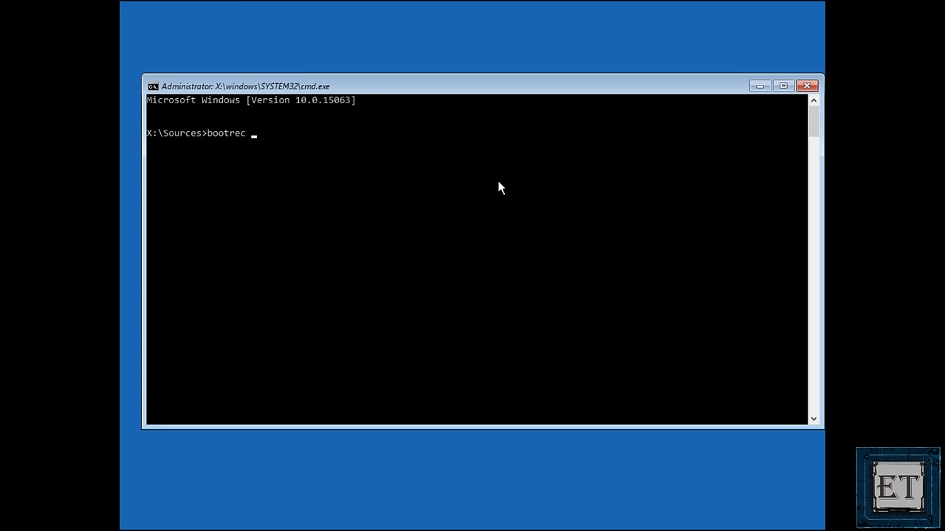
pyautogui.write('/fixboot')
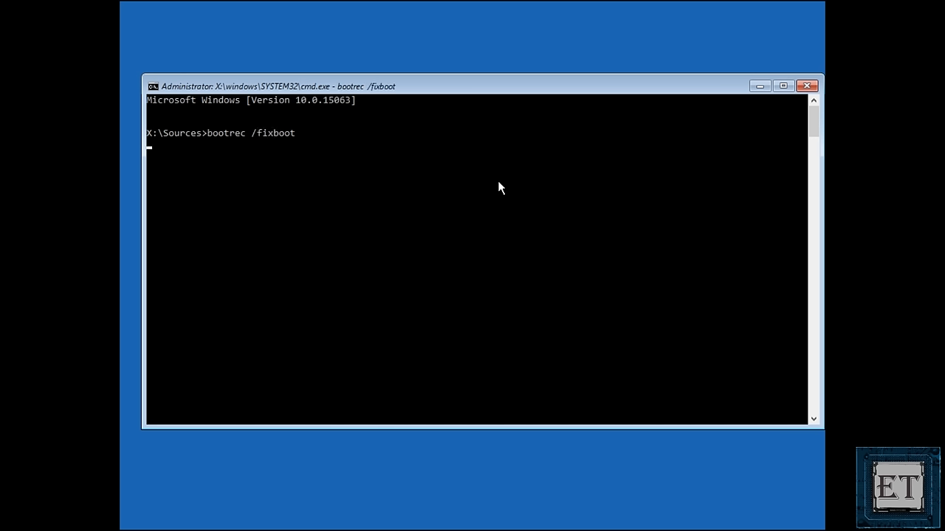
pyautogui.press('enter')
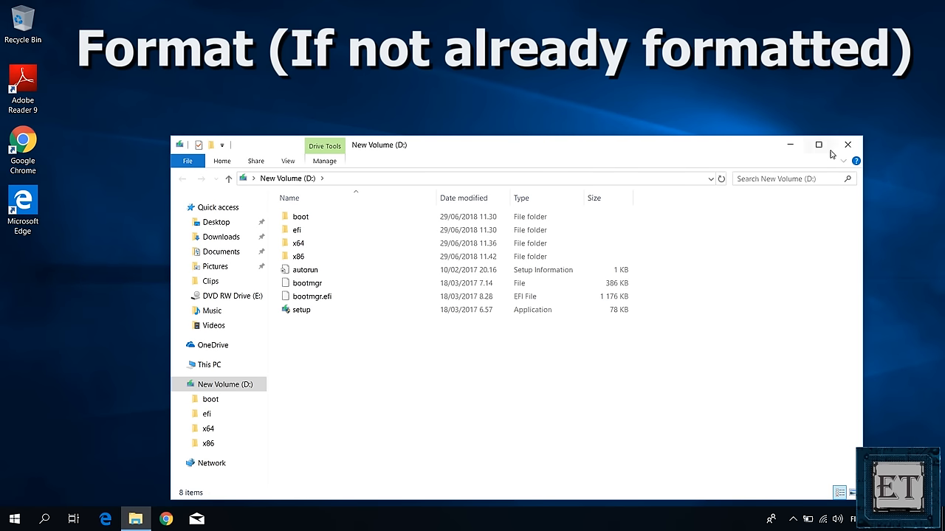
# Step: View New Volume (D:) with its boot, efi, x64, x86 folders and bootmgr setup files
pyautogui.click(847, 144)
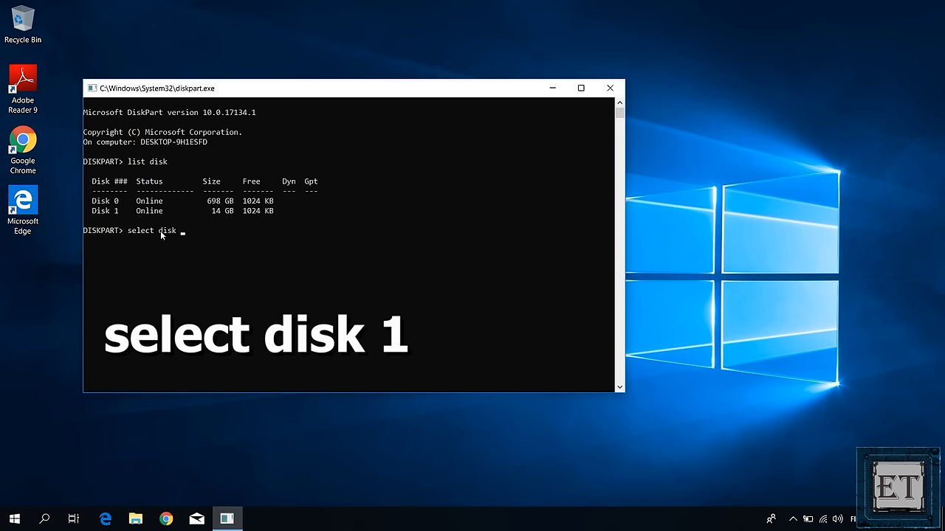
# Step: Select the 14 GB Disk 1 in DiskPart and run clean to wipe its partitions
pyautogui.write('1')
pyautogui.write('cl')
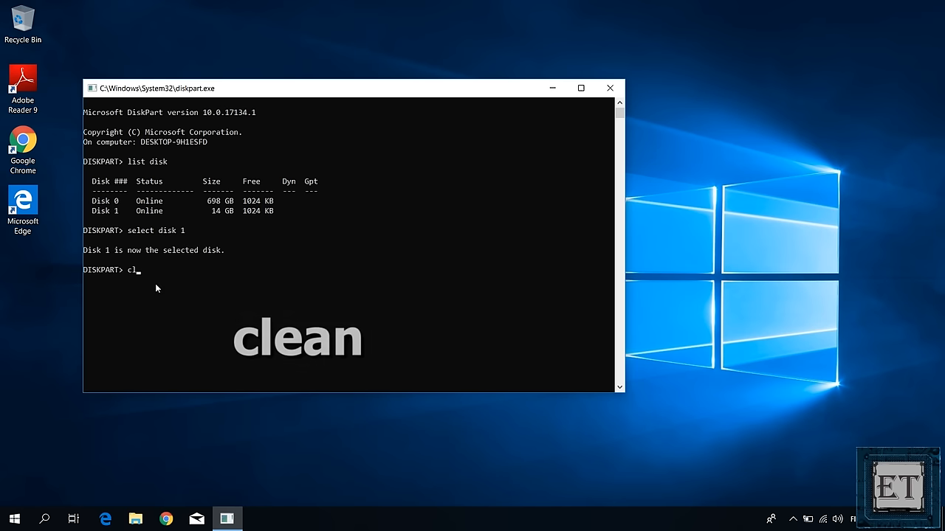
pyautogui.write('ean')
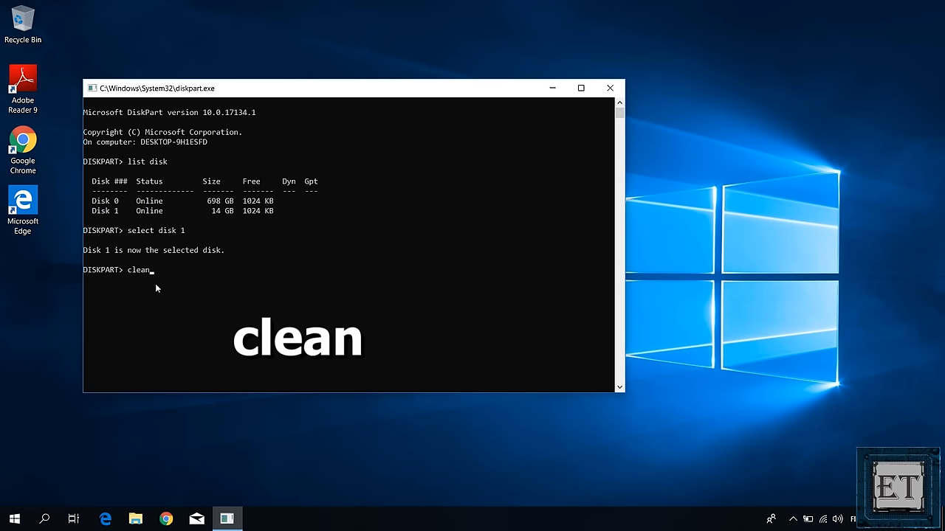
pyautogui.press('enter')
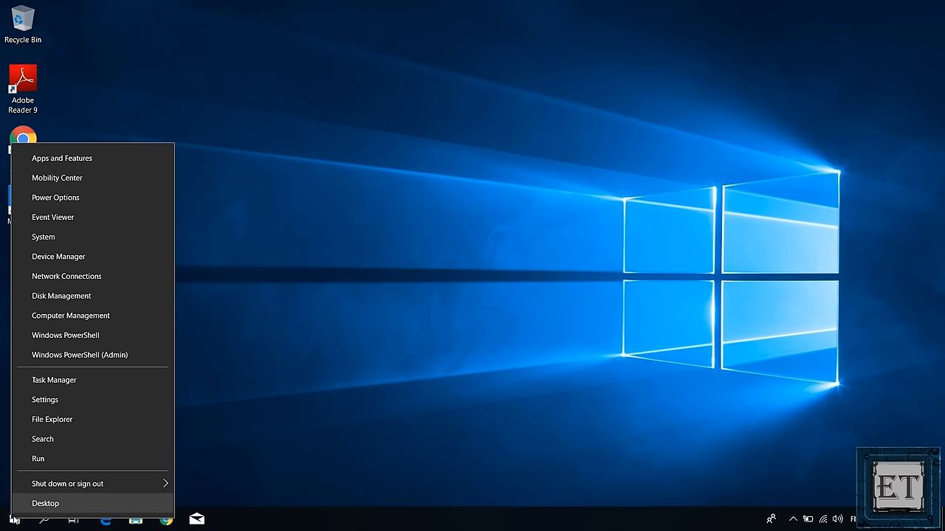
pyautogui.moveTo(83, 301)
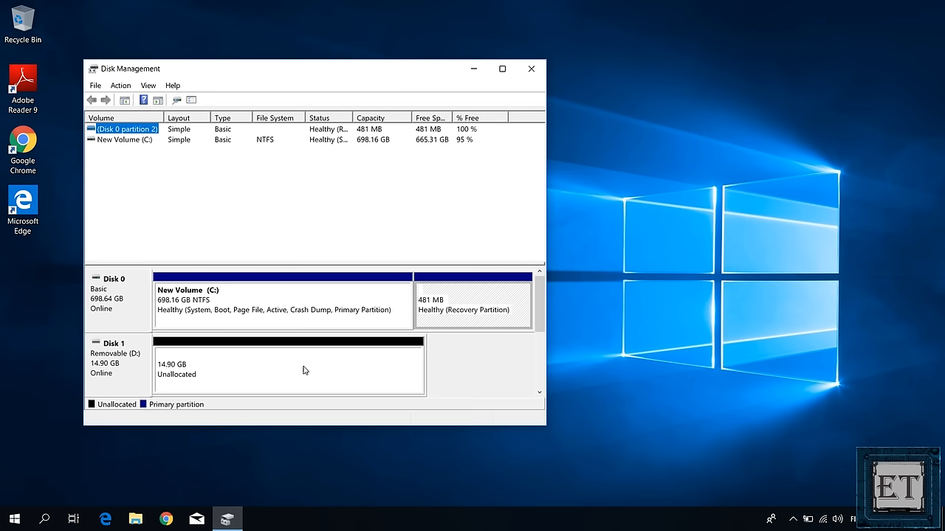
pyautogui.moveTo(103, 363)
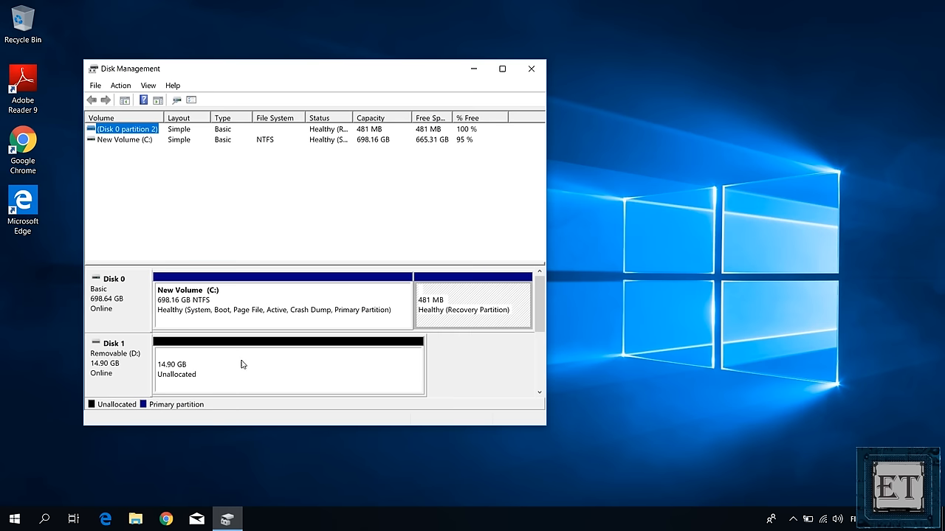
# Step: Create a new simple volume of maximum size on Disk 1's unallocated space
pyautogui.rightClick(239, 362)
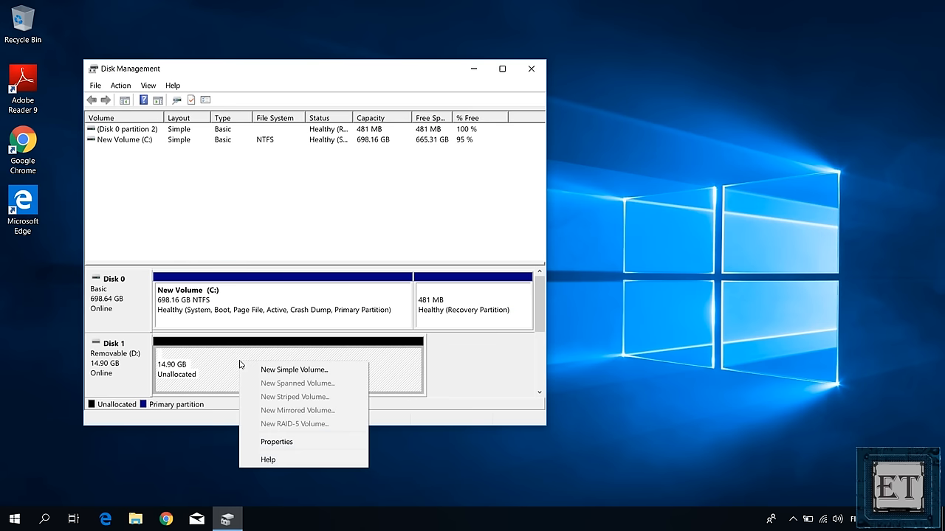
pyautogui.click(294, 369)
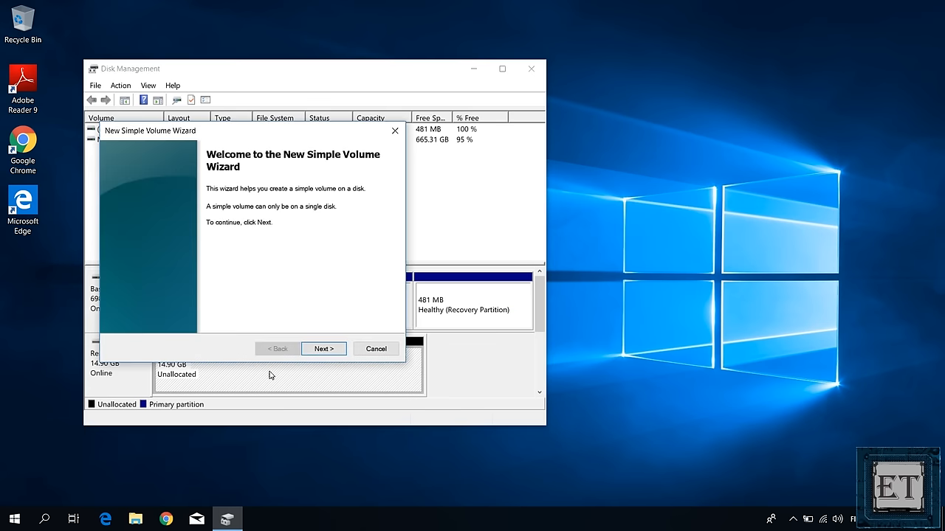
pyautogui.click(321, 348)
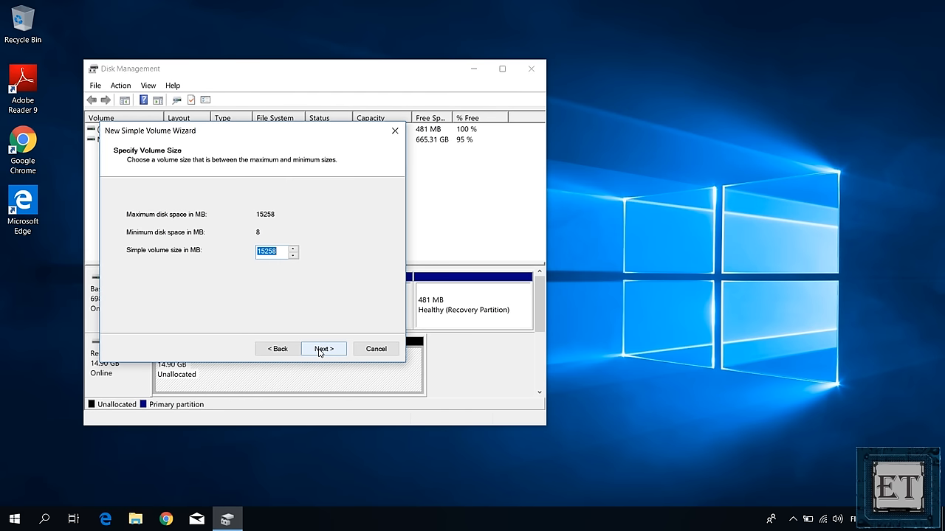
pyautogui.click(324, 349)
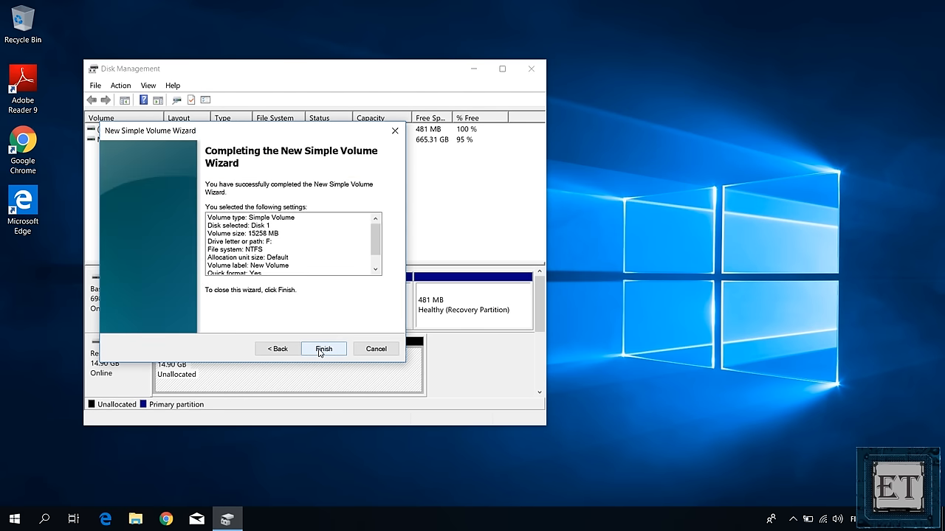
pyautogui.click(324, 349)
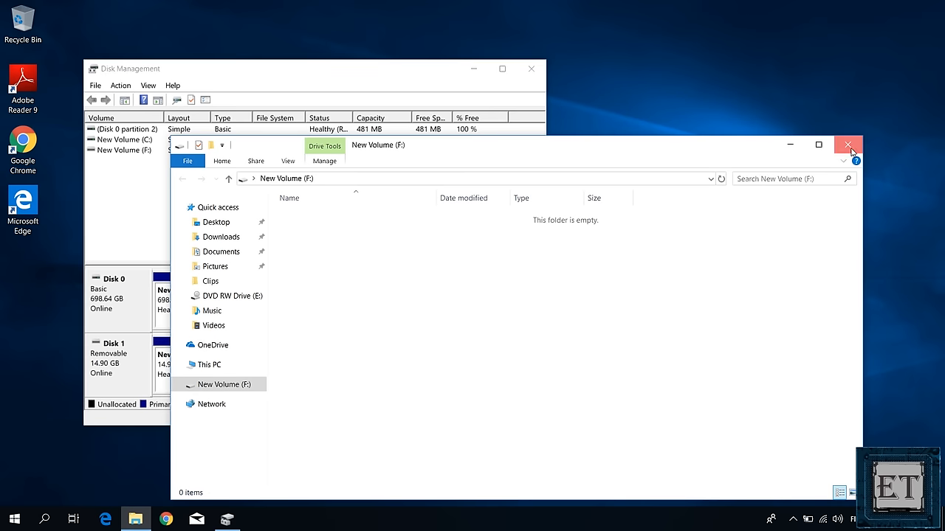
# Step: Dismiss the empty F: folder window and mark the new F: partition as active
pyautogui.click(847, 144)
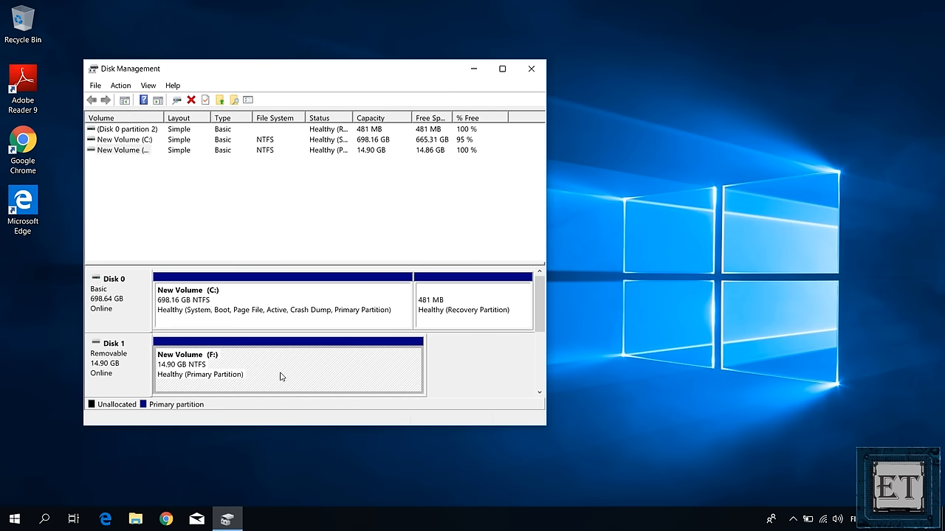
pyautogui.rightClick(281, 362)
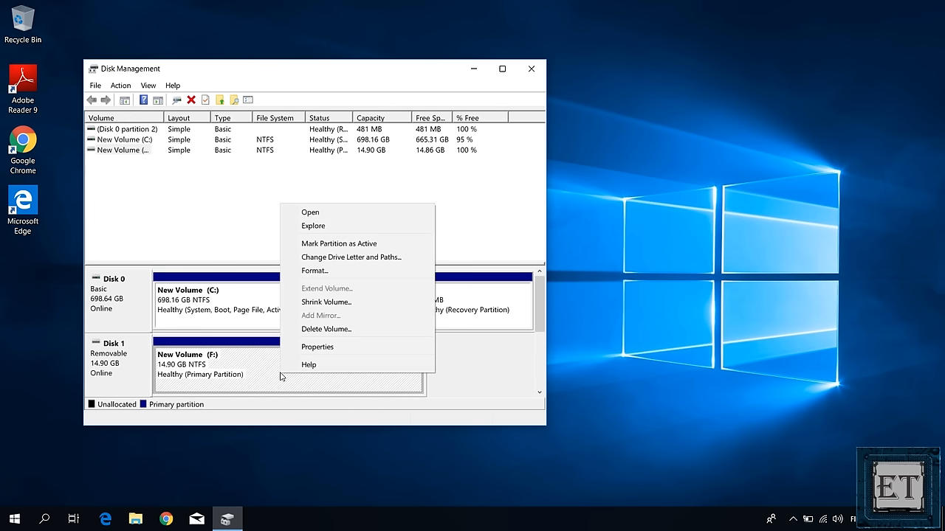
pyautogui.moveTo(340, 243)
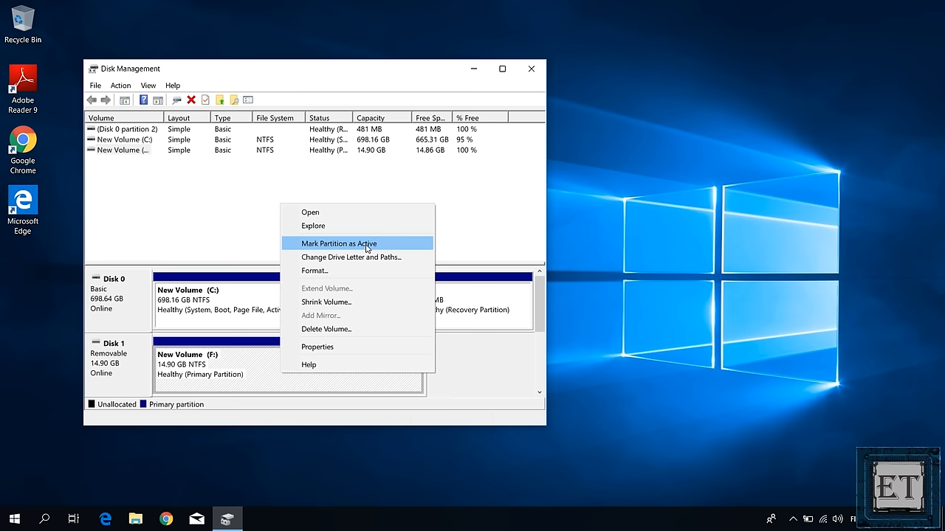
pyautogui.click(339, 243)
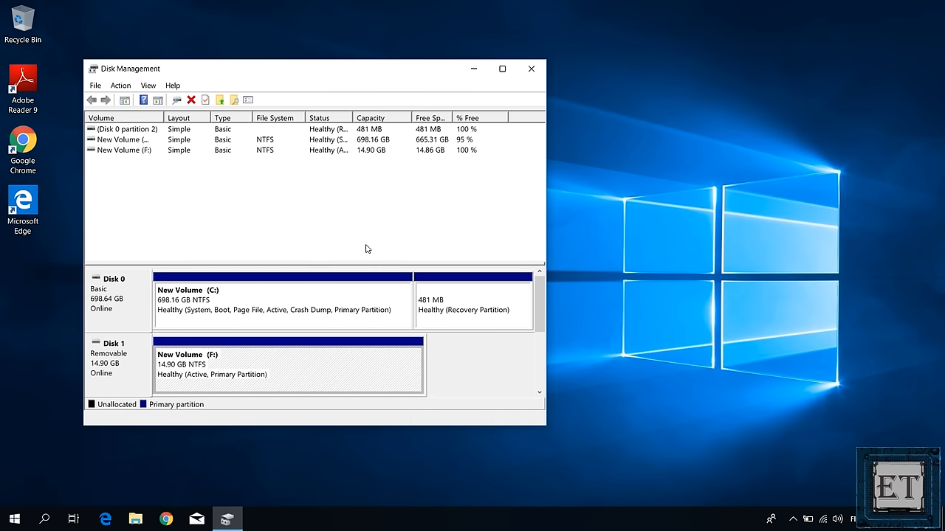
pyautogui.moveTo(532, 70)
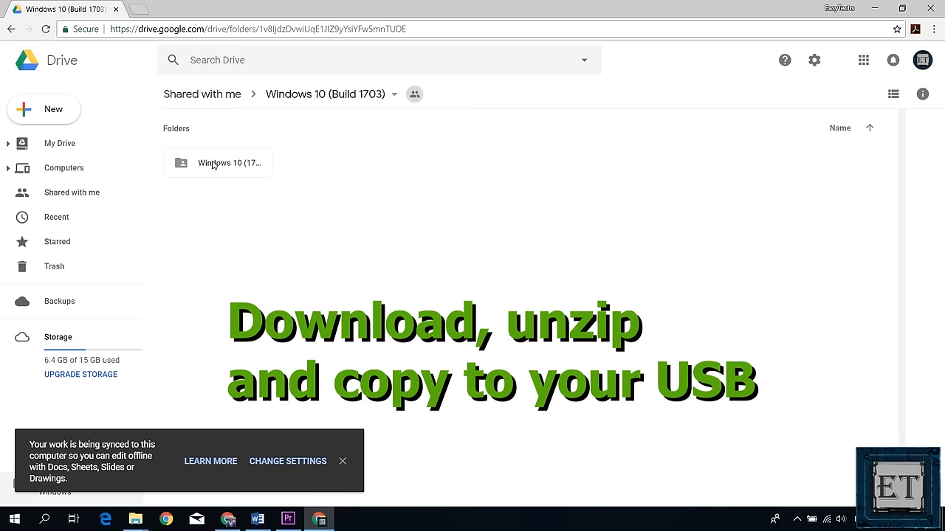
# Step: Download the Windows 10 (1703) folder as a zip and browse into its contents
pyautogui.rightClick(217, 162)
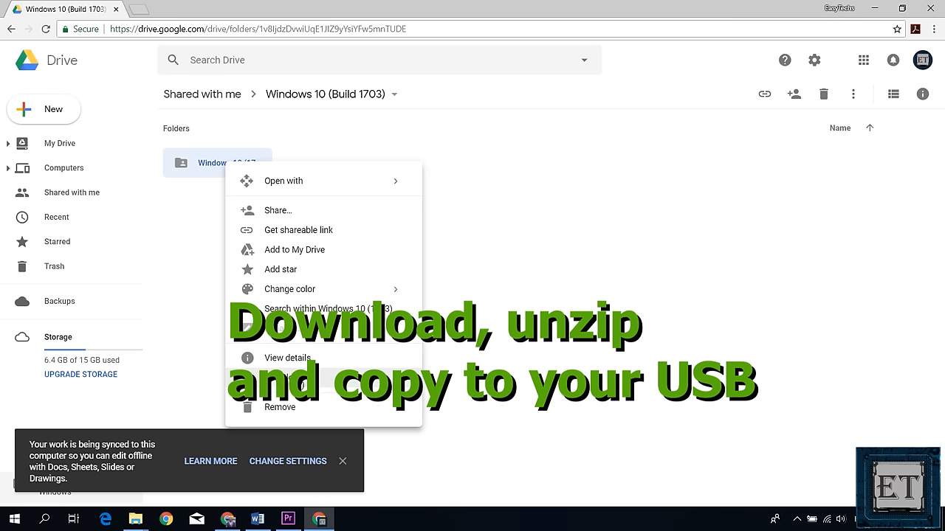
pyautogui.click(288, 333)
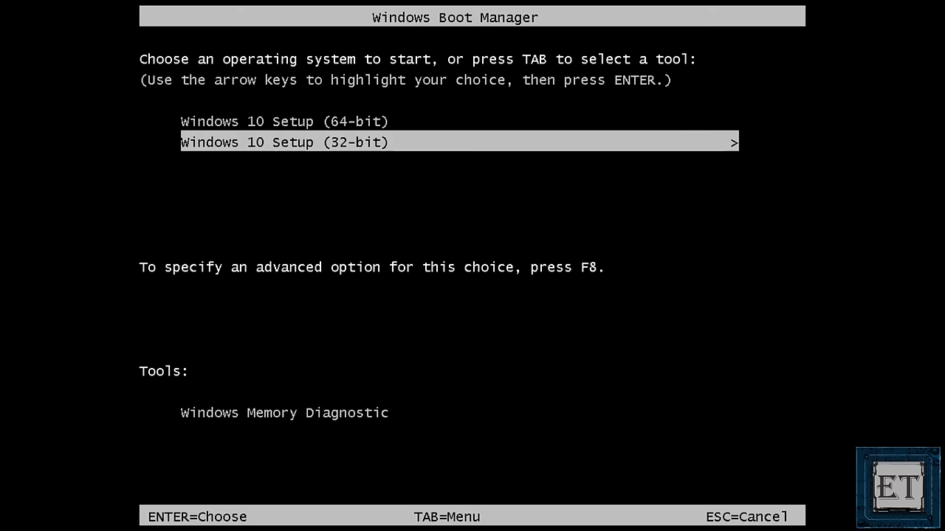
pyautogui.press('Up')
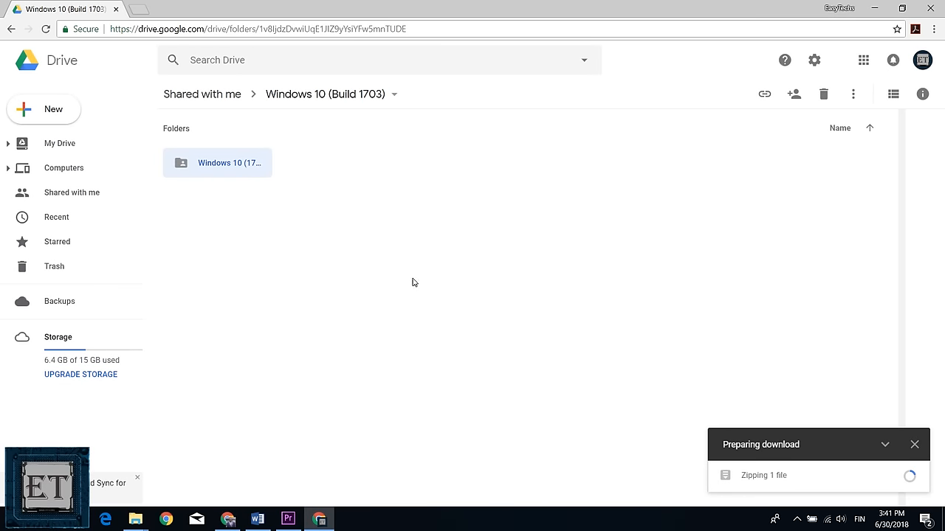
pyautogui.doubleClick(217, 163)
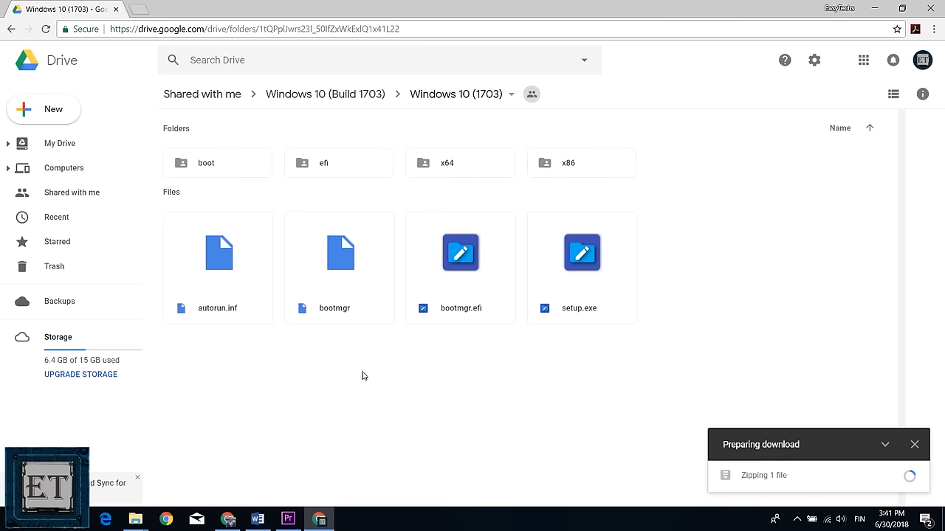
pyautogui.moveTo(435, 386)
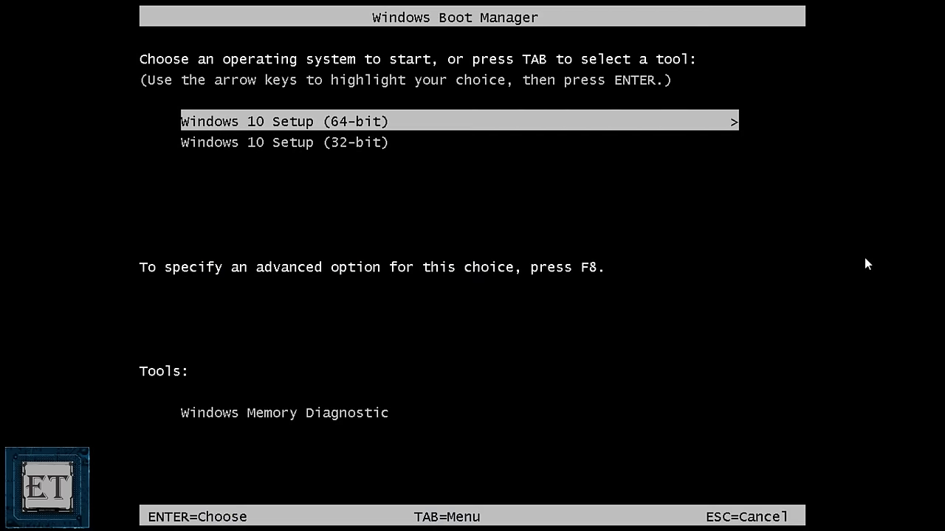
# Step: Boot the 64-bit Windows 10 setup into Repair your computer and reach Command Prompt
pyautogui.press('enter')
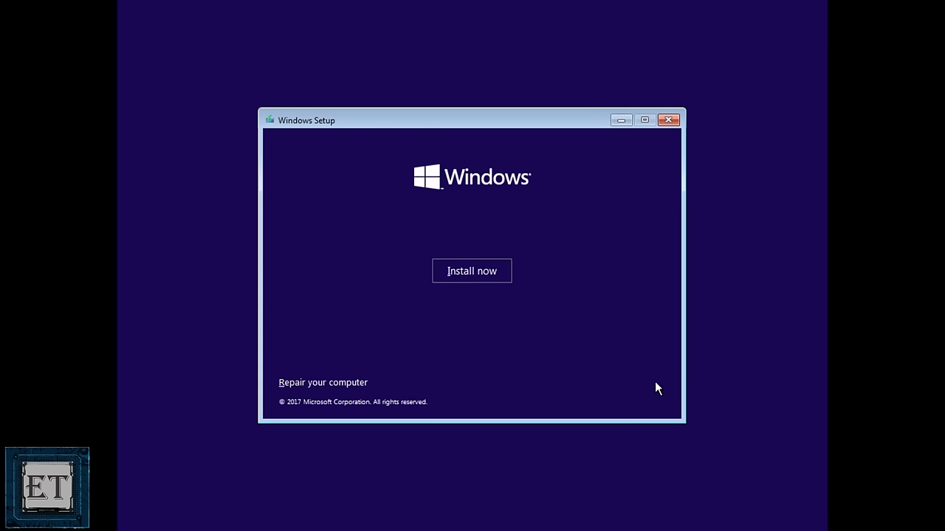
pyautogui.click(322, 382)
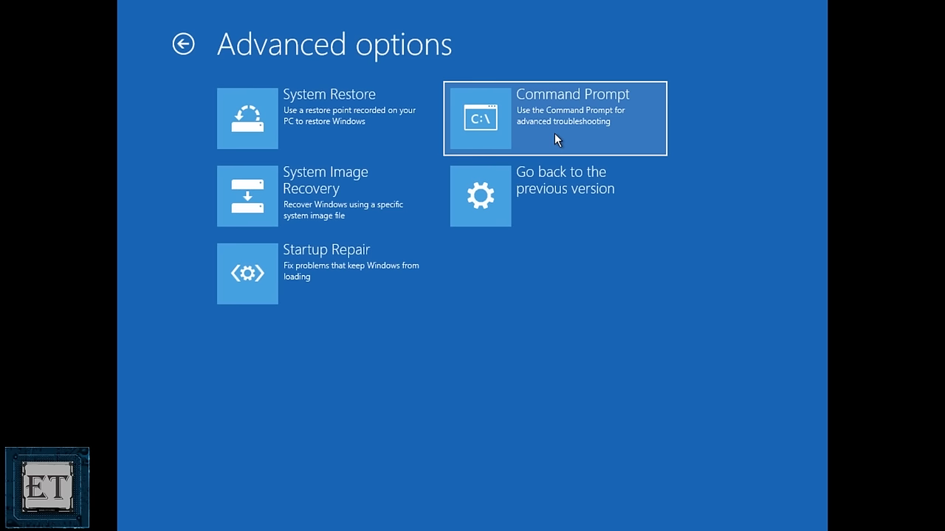
pyautogui.click(554, 118)
pyautogui.write('b')
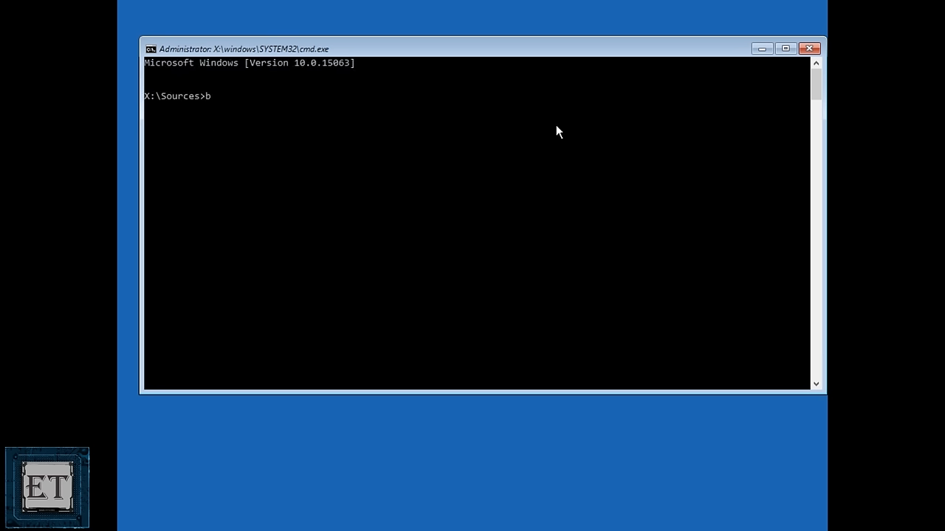
# Step: Enter bootrec /fixboot at the X:\Sources prompt
pyautogui.write('ootrec /f')
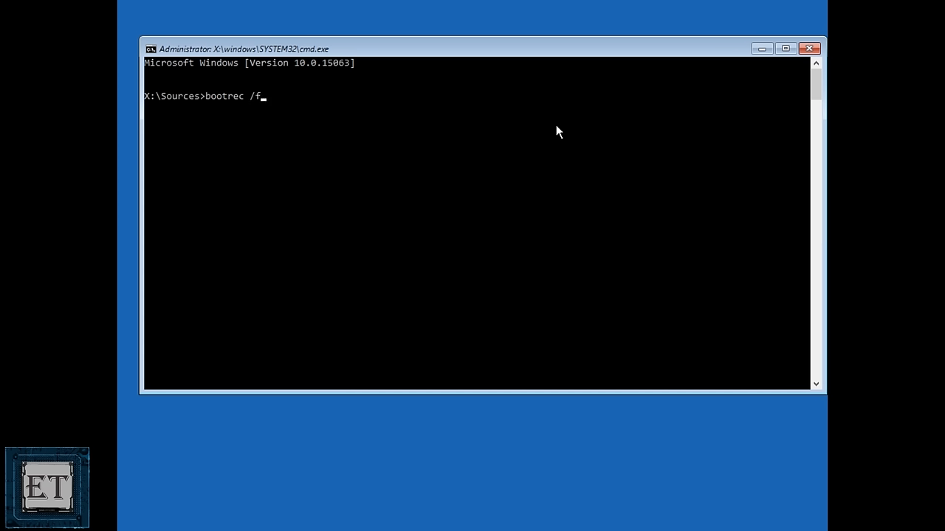
pyautogui.write('ixboot')
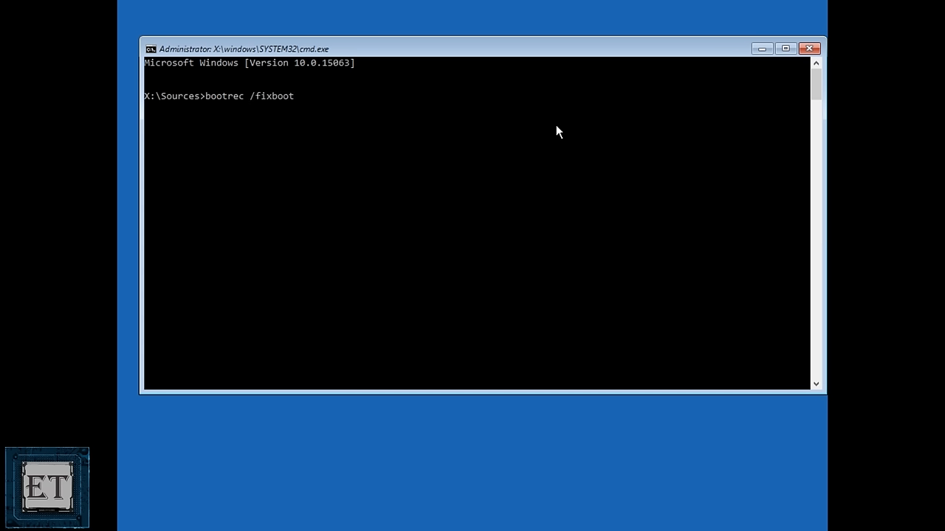